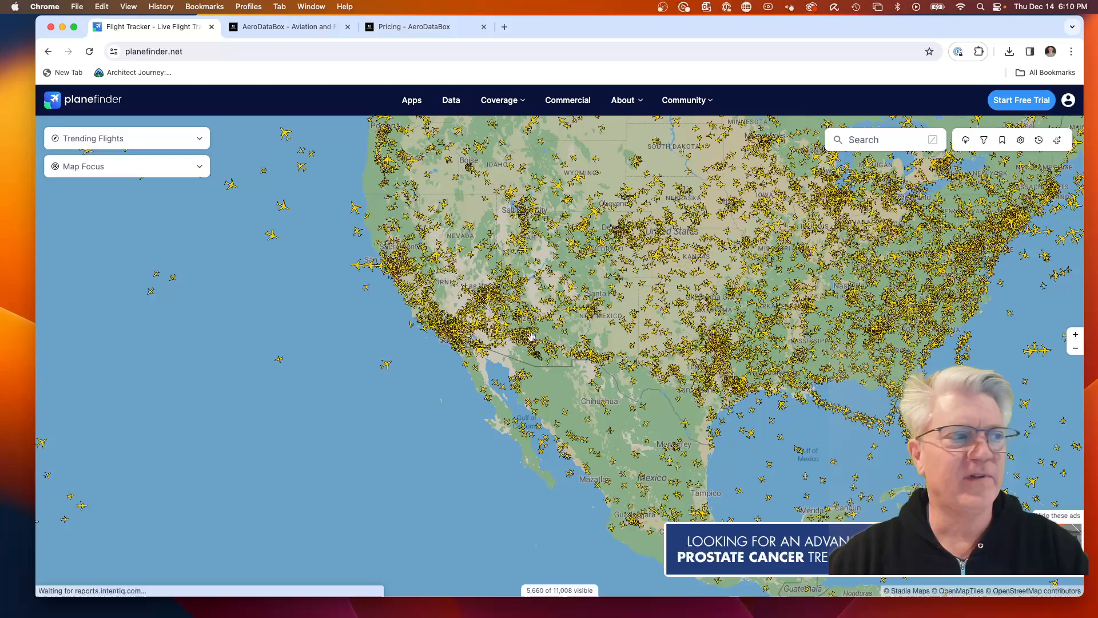
- Pan the Plane Finder map from the whole US to the southern California–Arizona region
left_click(533, 343)
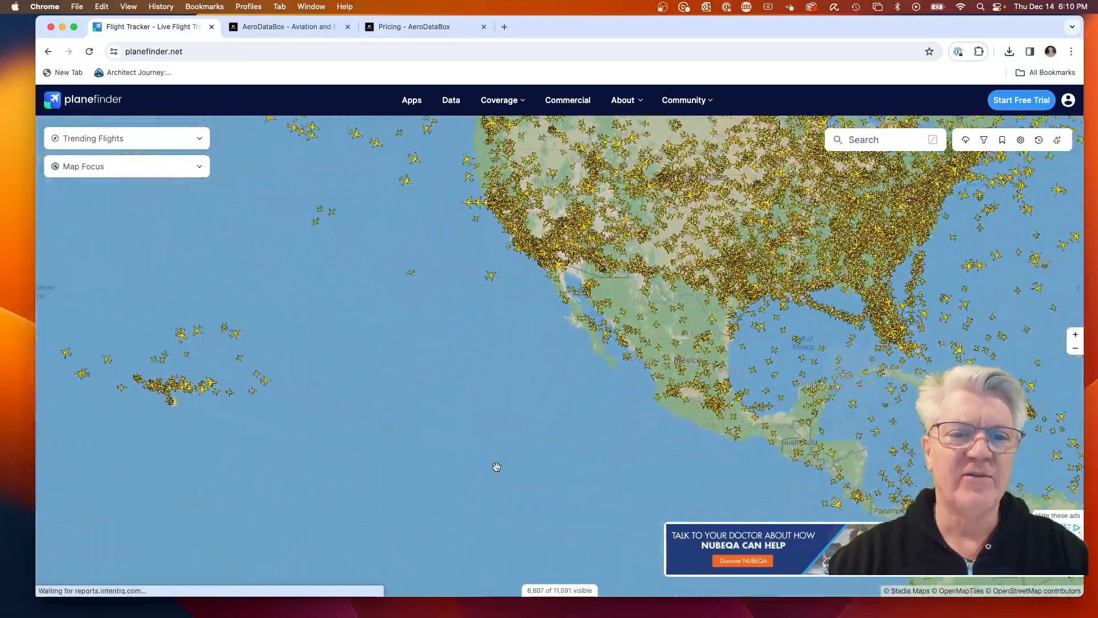
left_click_drag(496, 468, 530, 481)
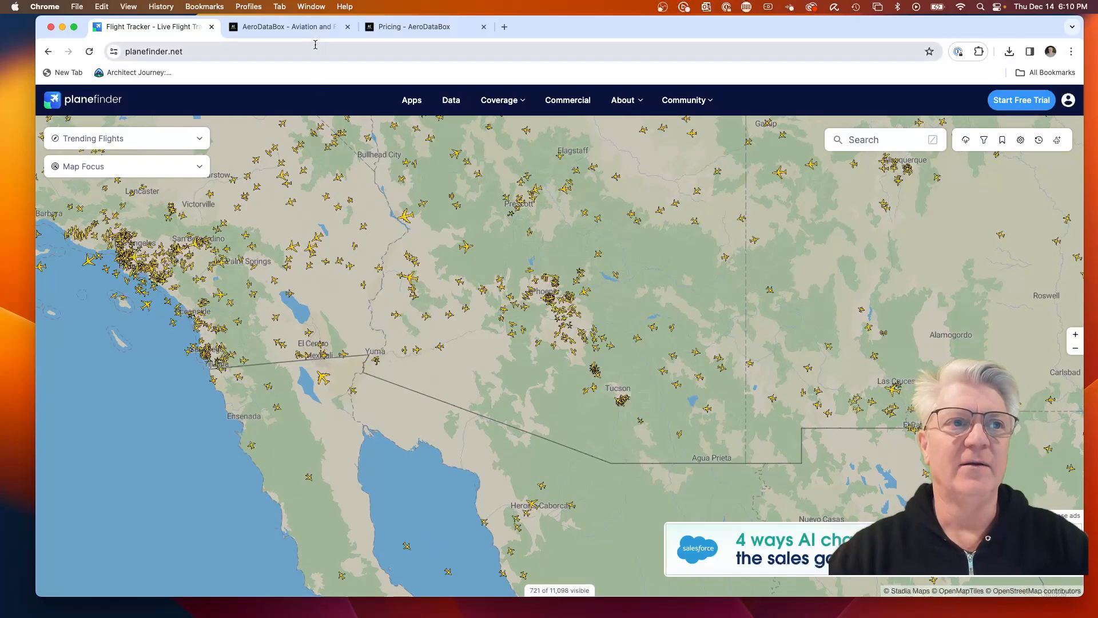
- Switch to AeroDataBox and scroll to the Flights API and Airports API descriptions
left_click(287, 27)
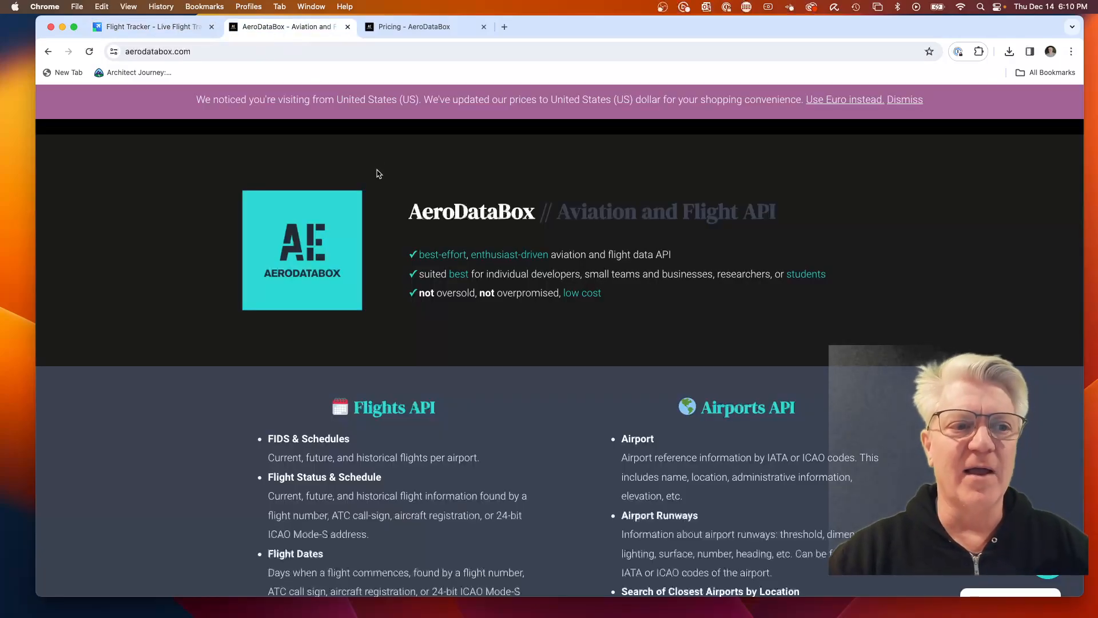
scroll("down", 3)
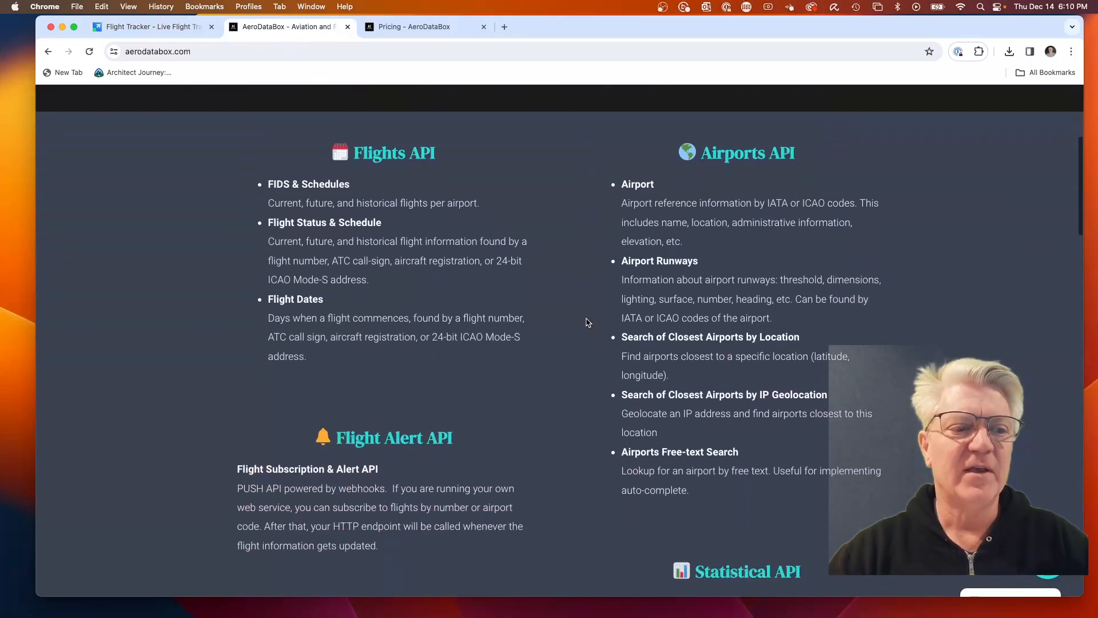
scroll("down", 3)
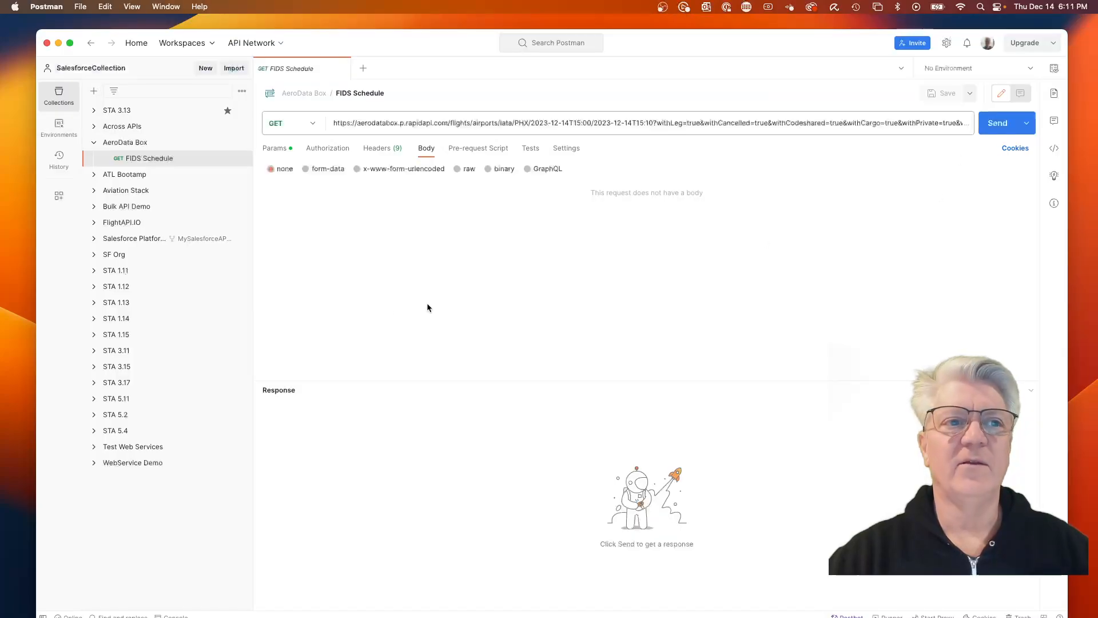
mouse_move(850, 140)
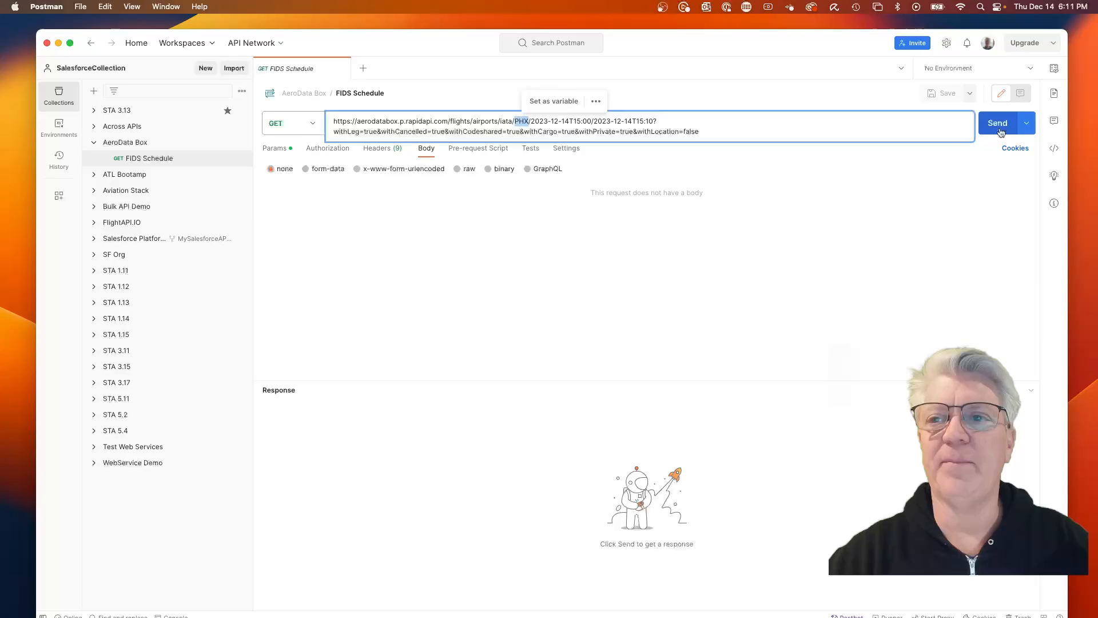
- Run the FIDS Schedule request for PHX, then rerun it with LAX as the airport
left_click(996, 123)
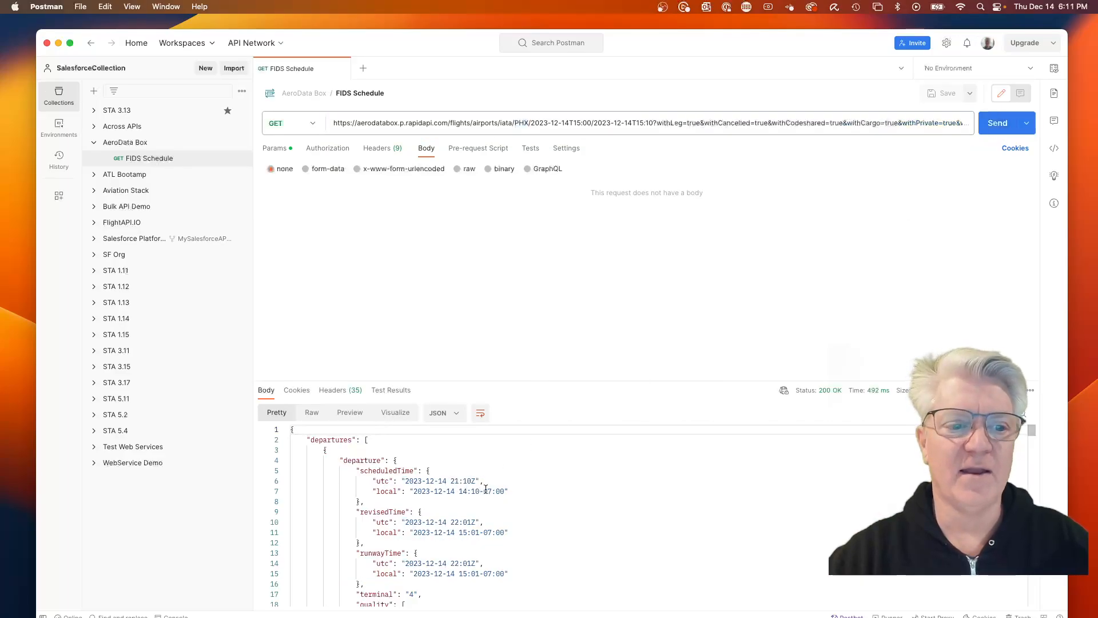
scroll("down", 3)
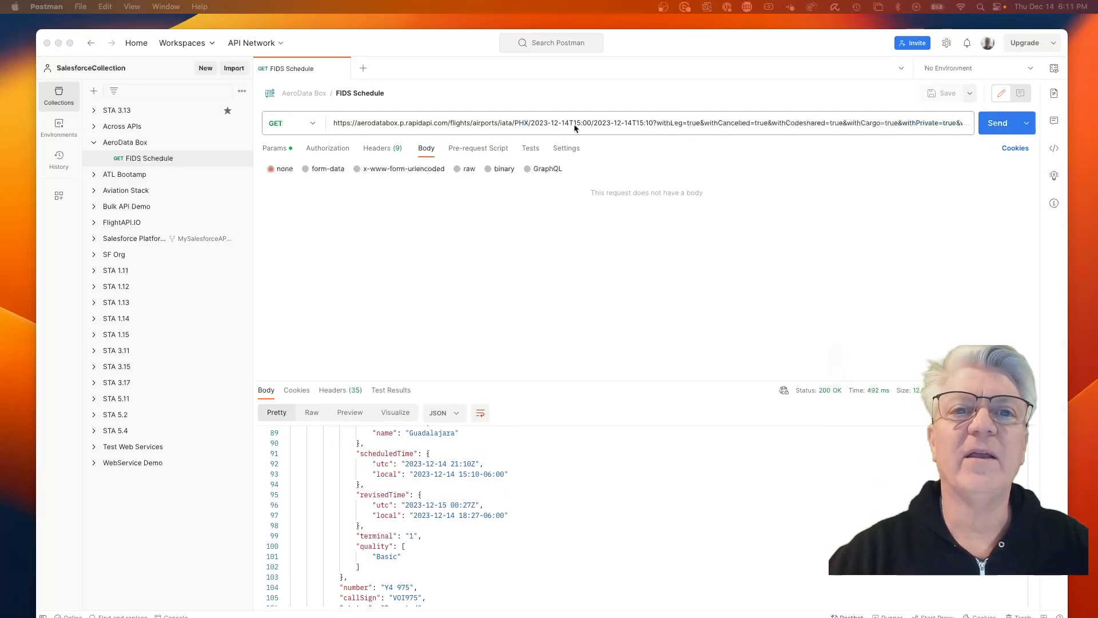
mouse_move(599, 127)
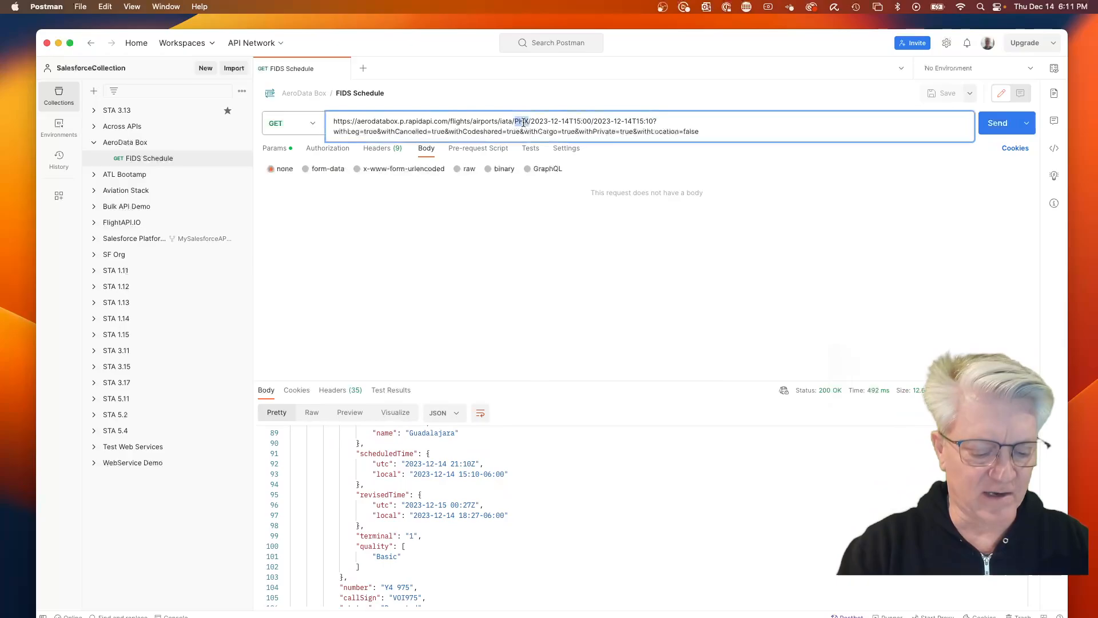
type("LAX")
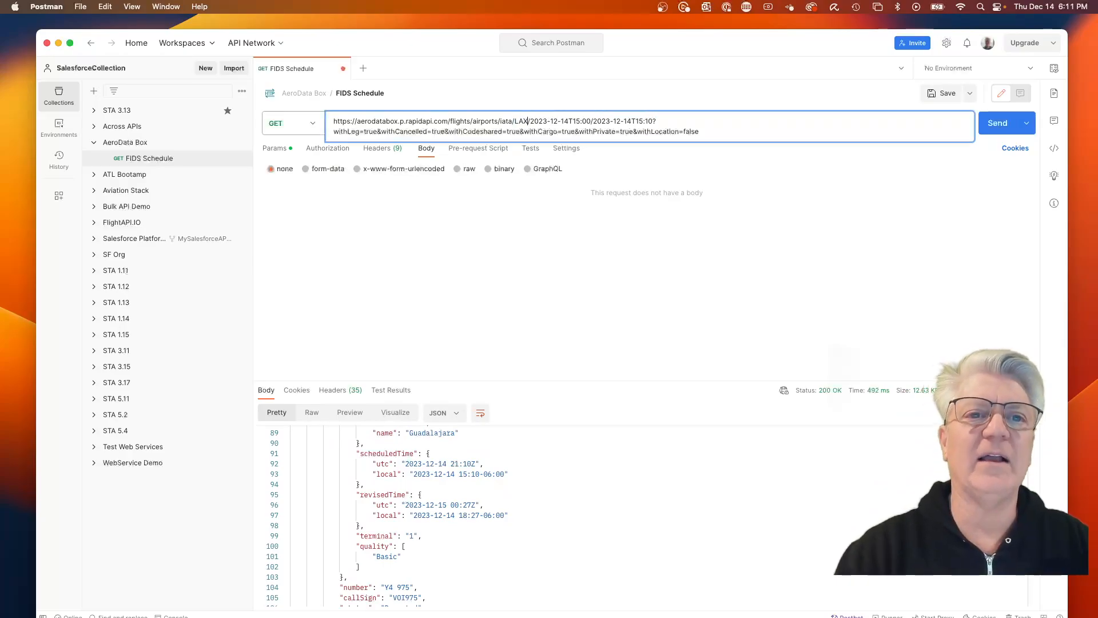
left_click(997, 123)
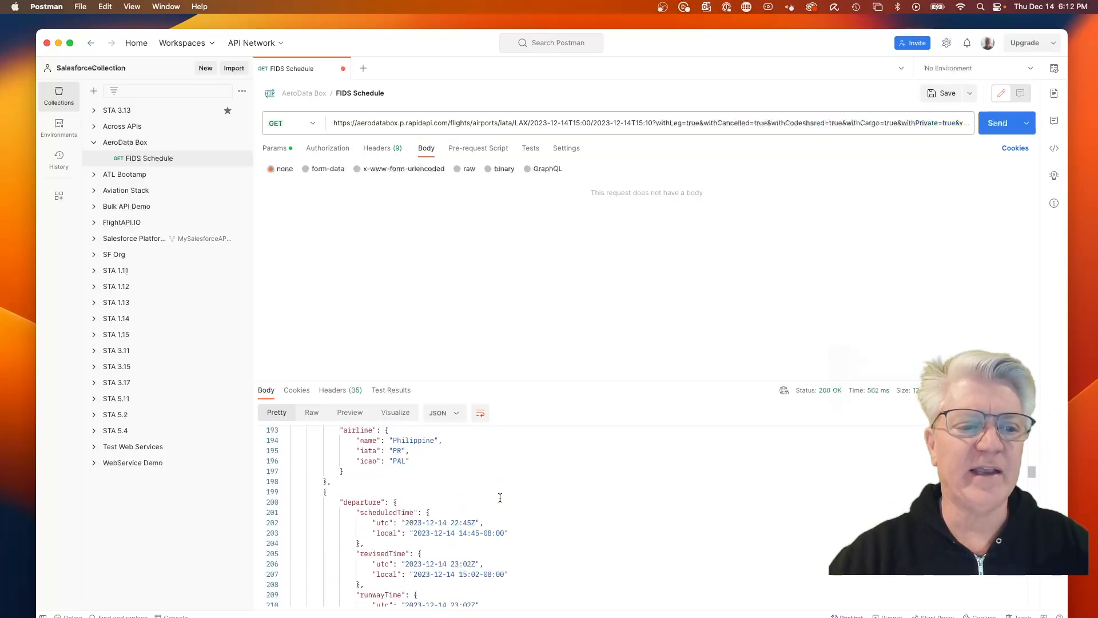
scroll("down", 3)
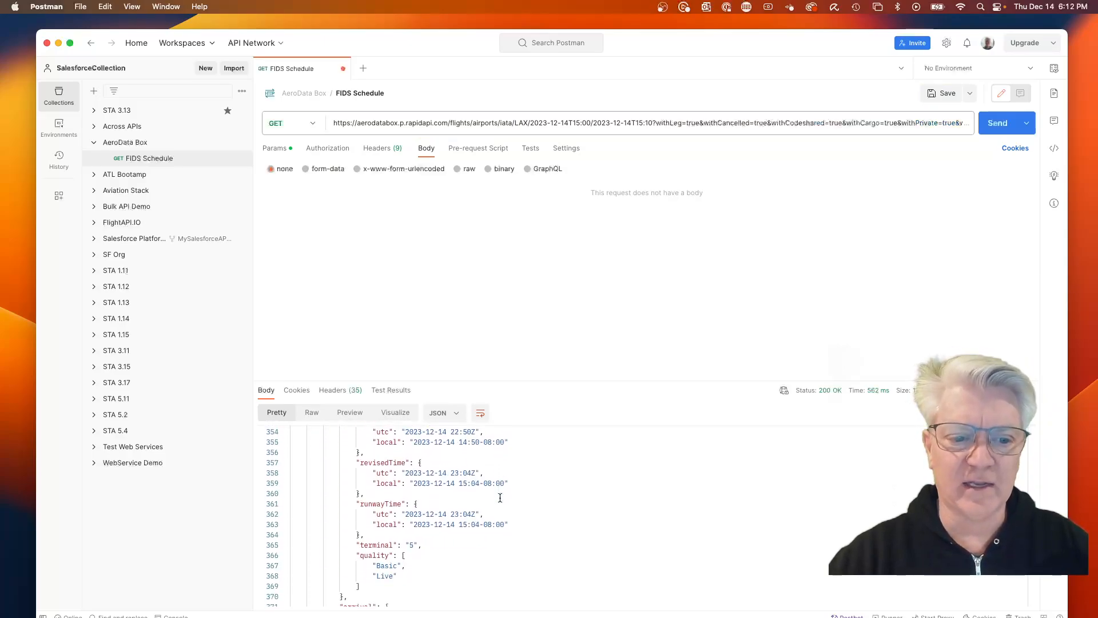
scroll("down", 3)
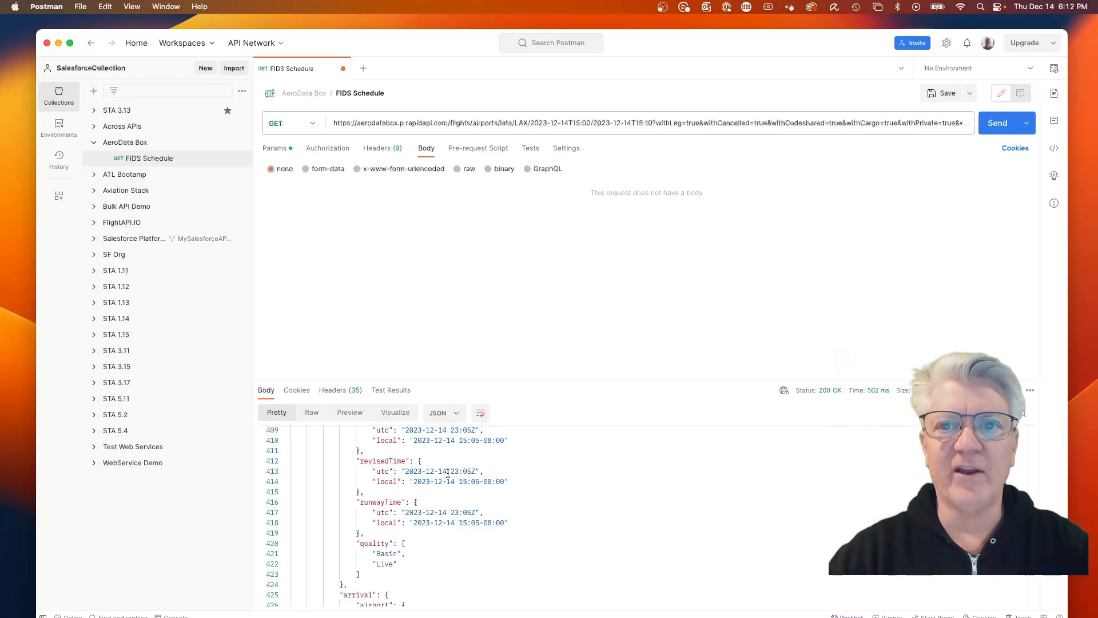
mouse_move(699, 309)
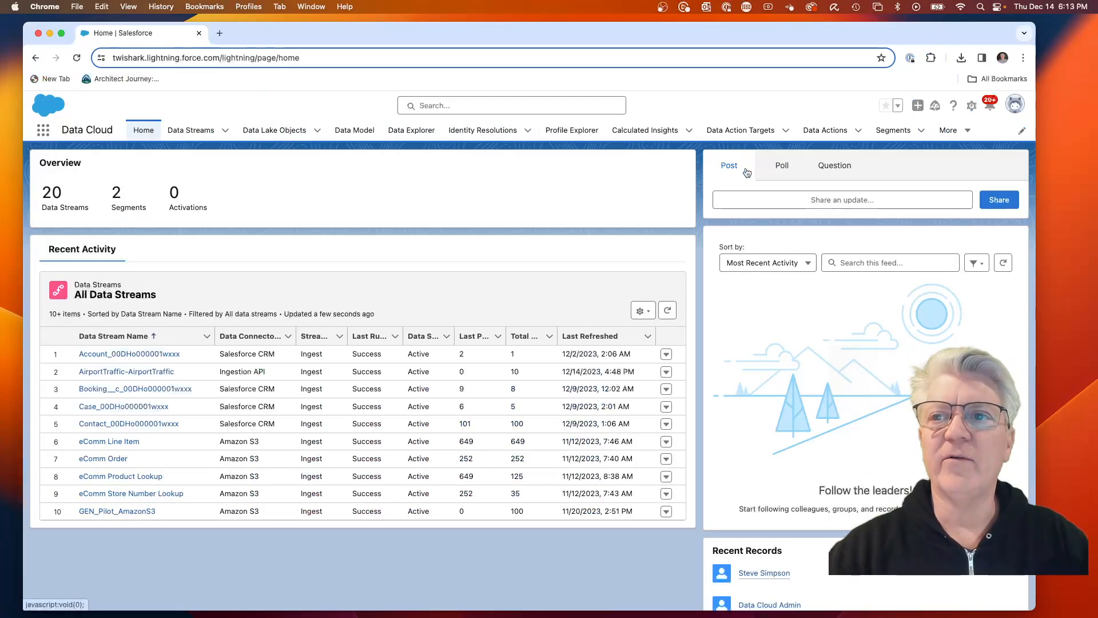
- In Data Cloud Setup's Ingestion API list, add and save a connector named AirportTraffic2
left_click(972, 105)
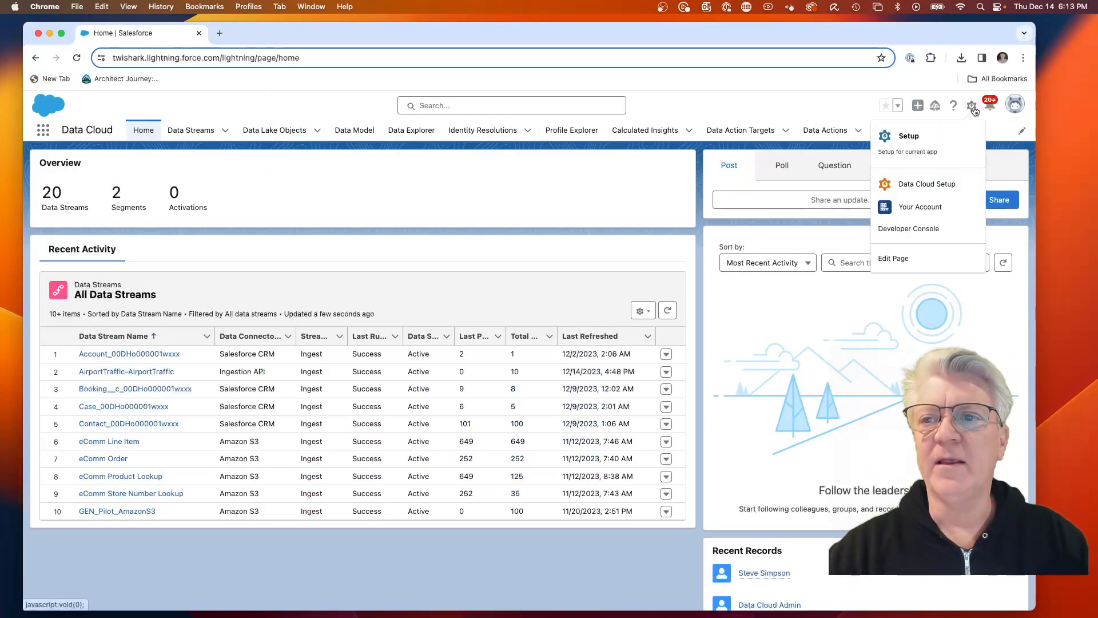
left_click(909, 136)
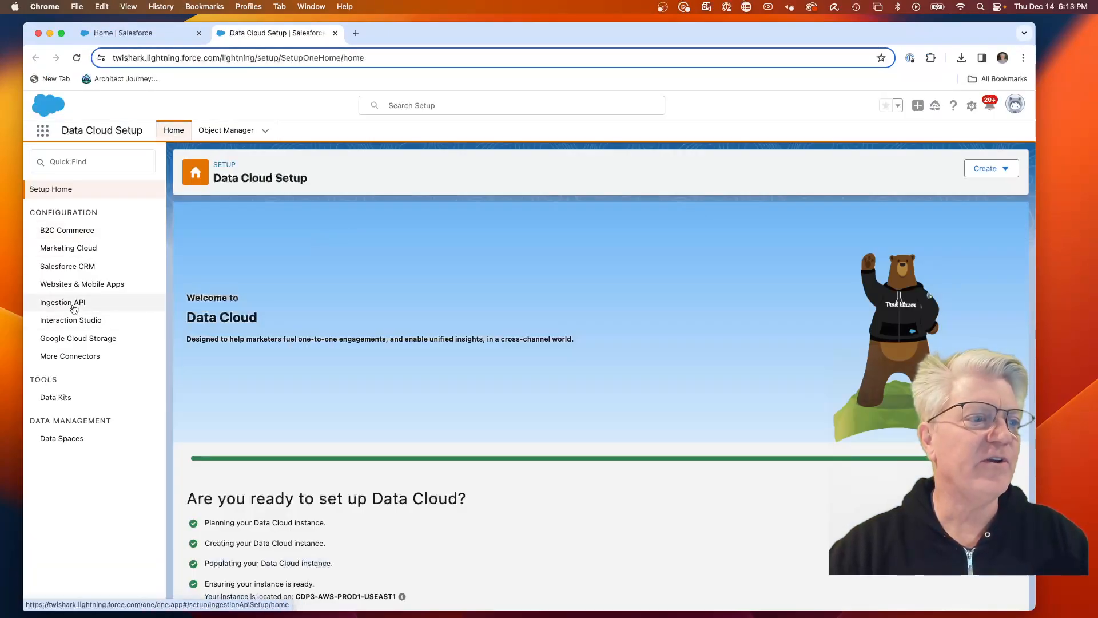
left_click(62, 302)
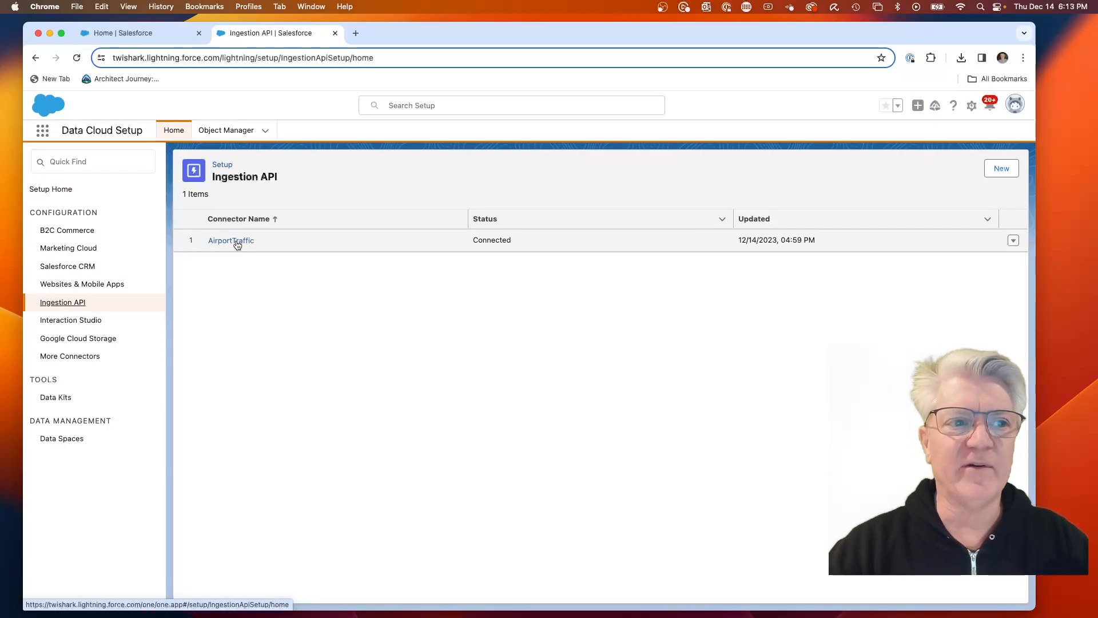
mouse_move(230, 240)
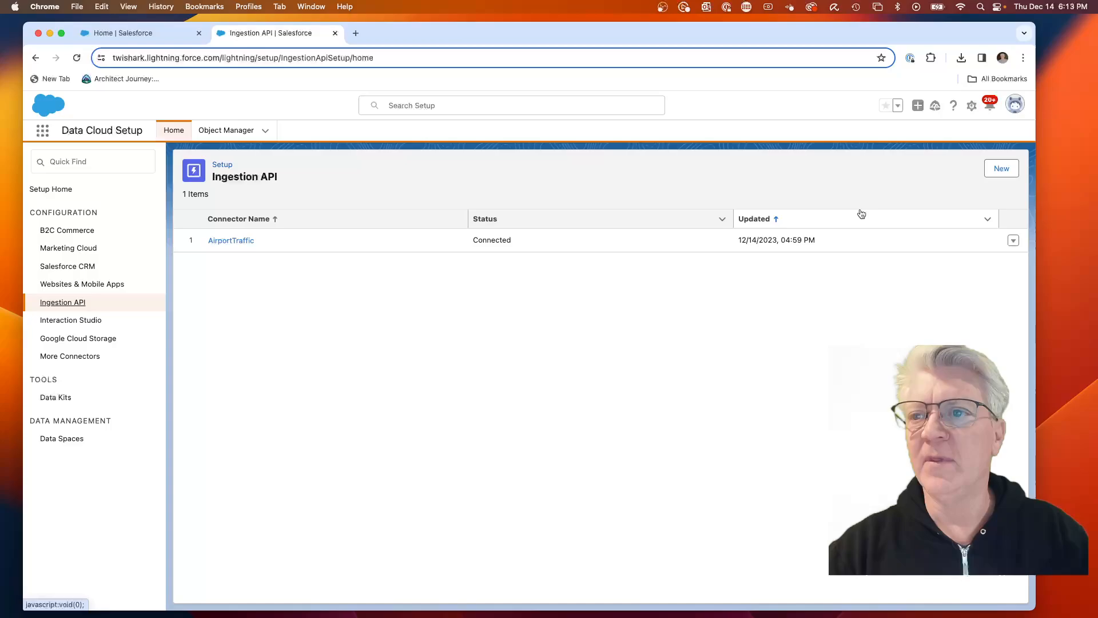
left_click(1000, 168)
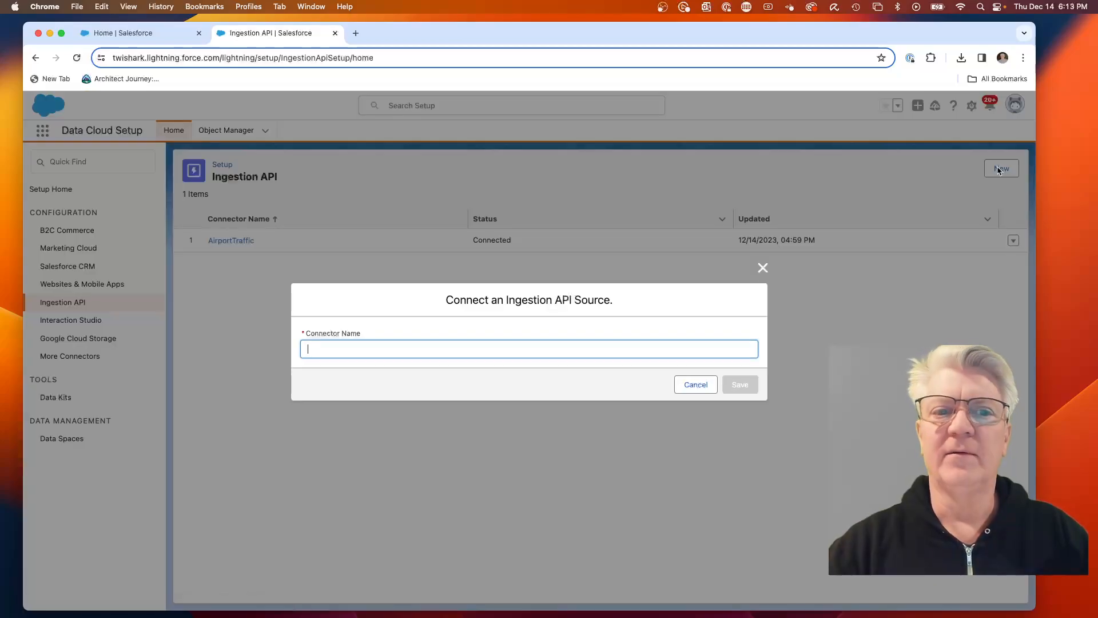
type("A")
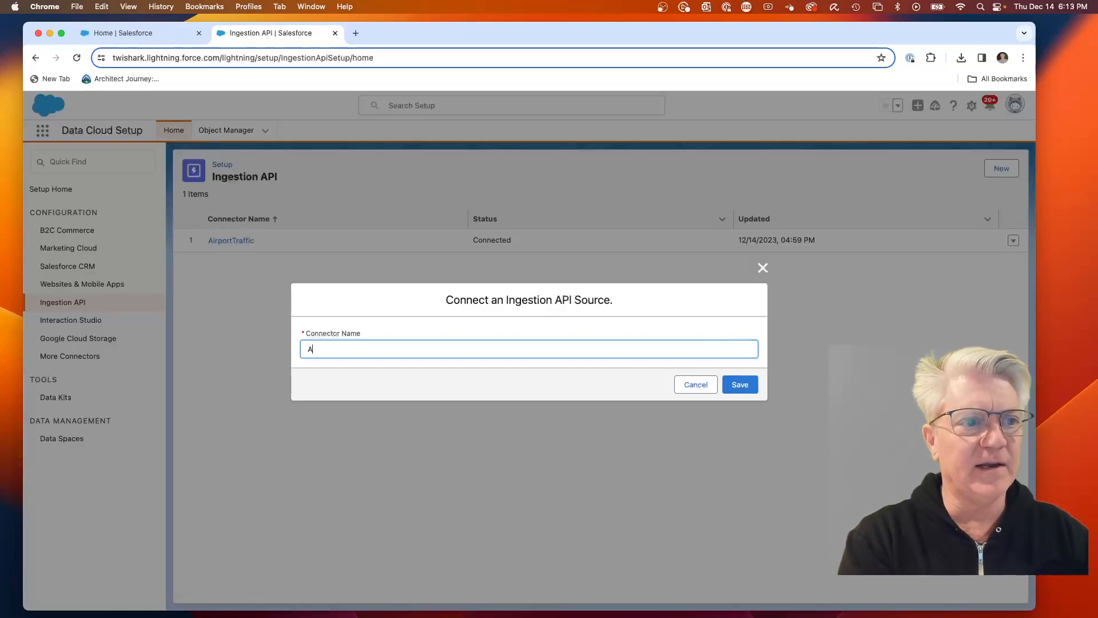
type("irp")
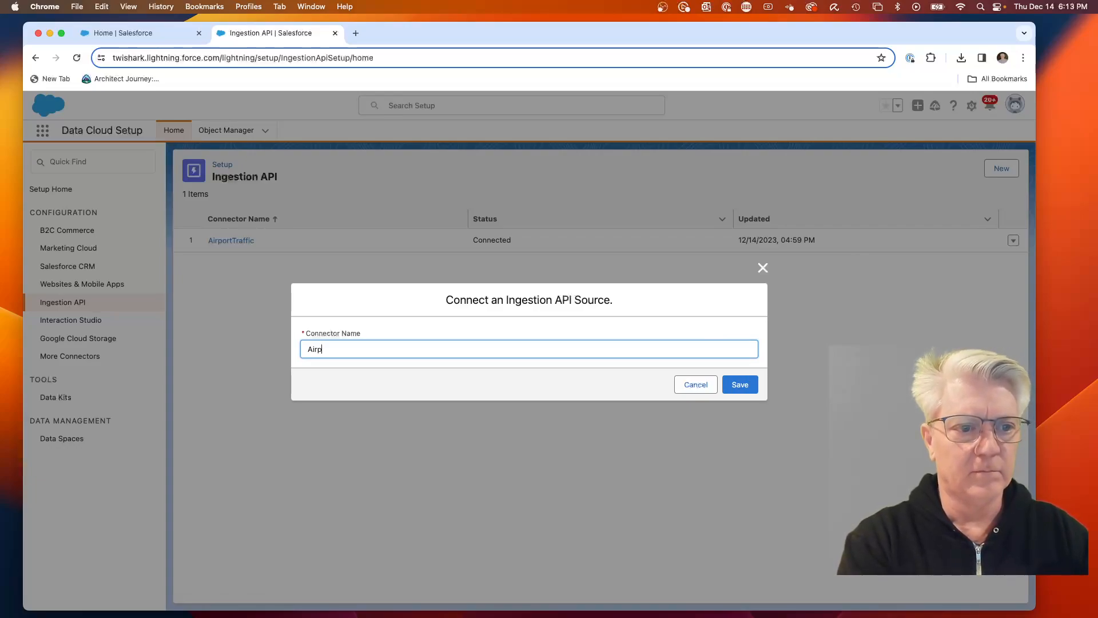
type("ortTraffic2")
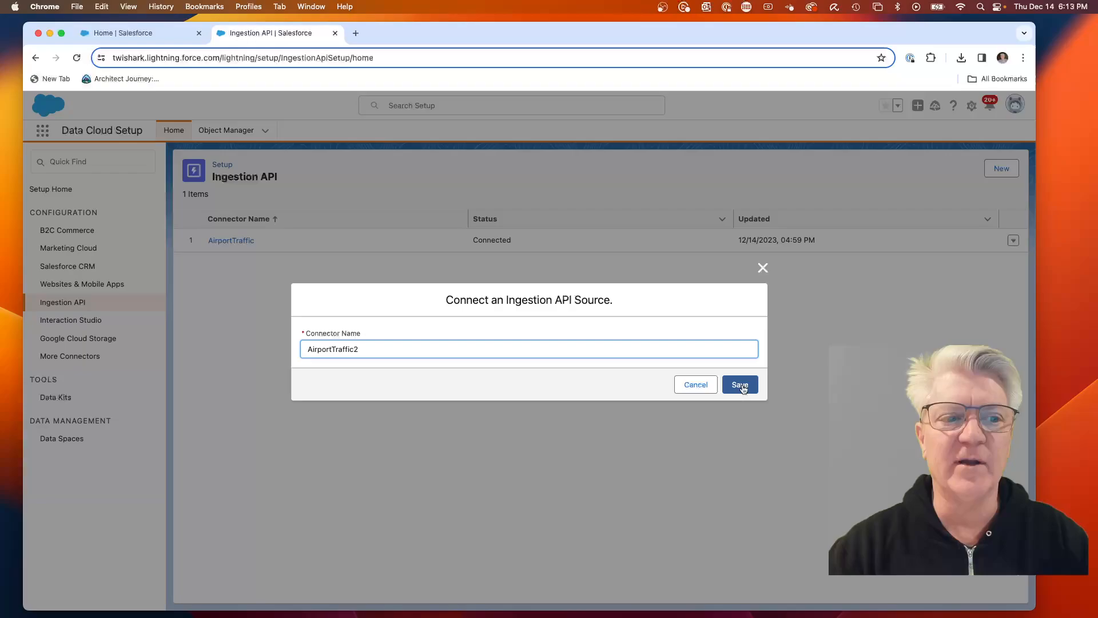
left_click(739, 384)
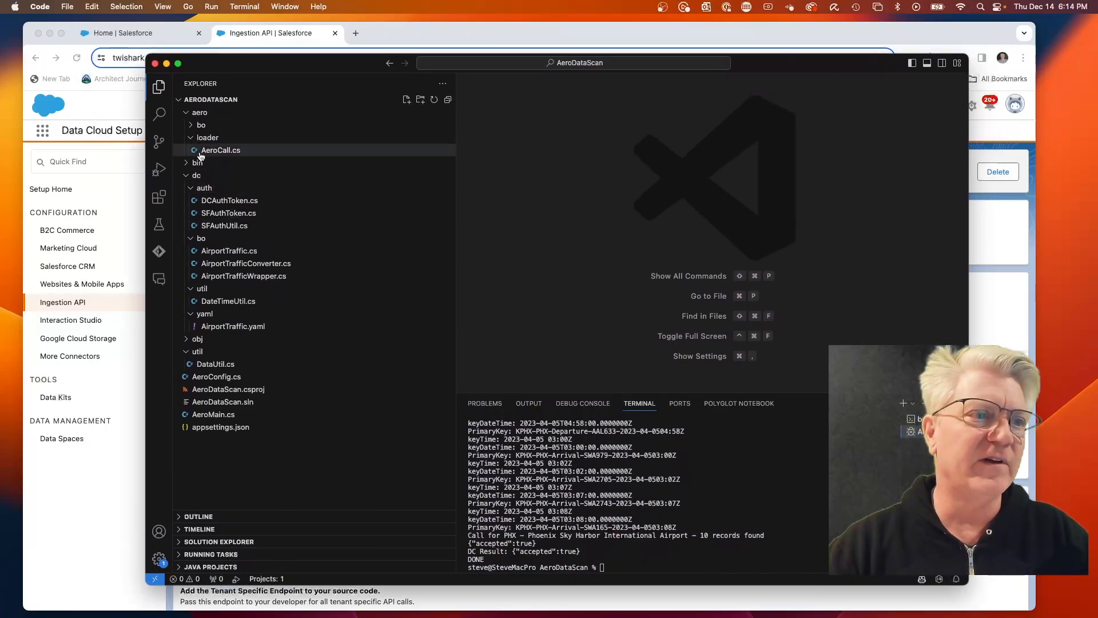
mouse_move(595, 136)
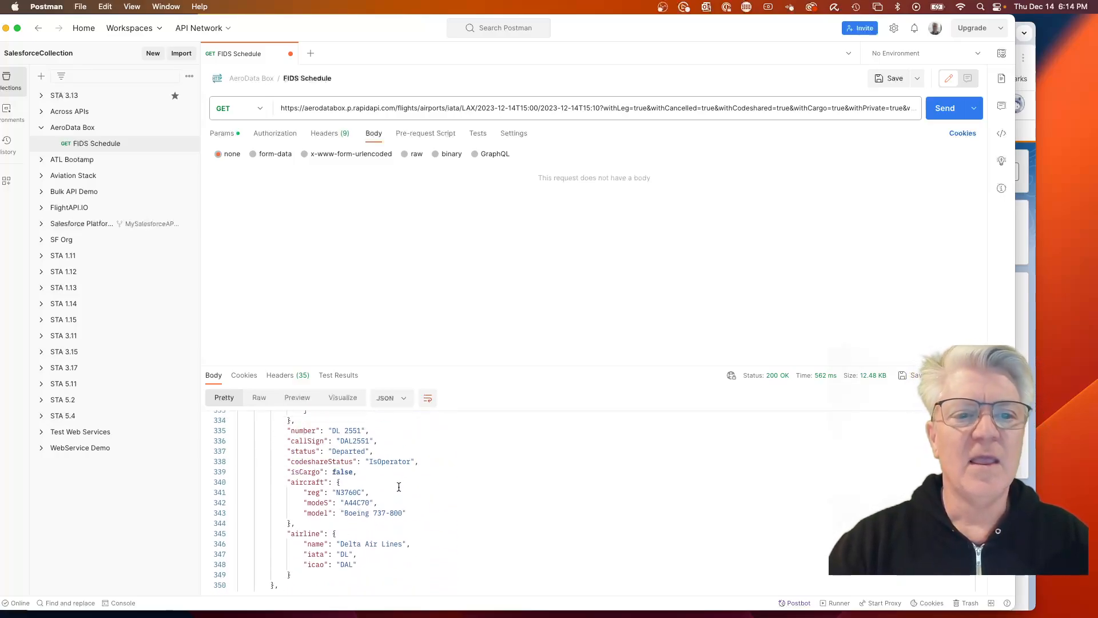
scroll("up", 3)
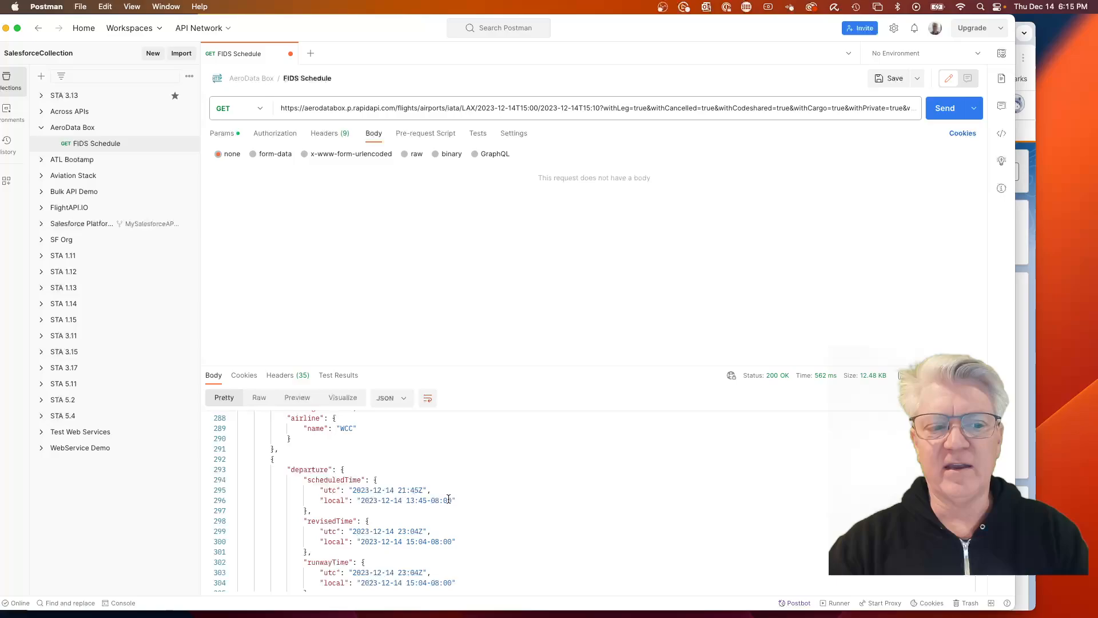
scroll("down", 3)
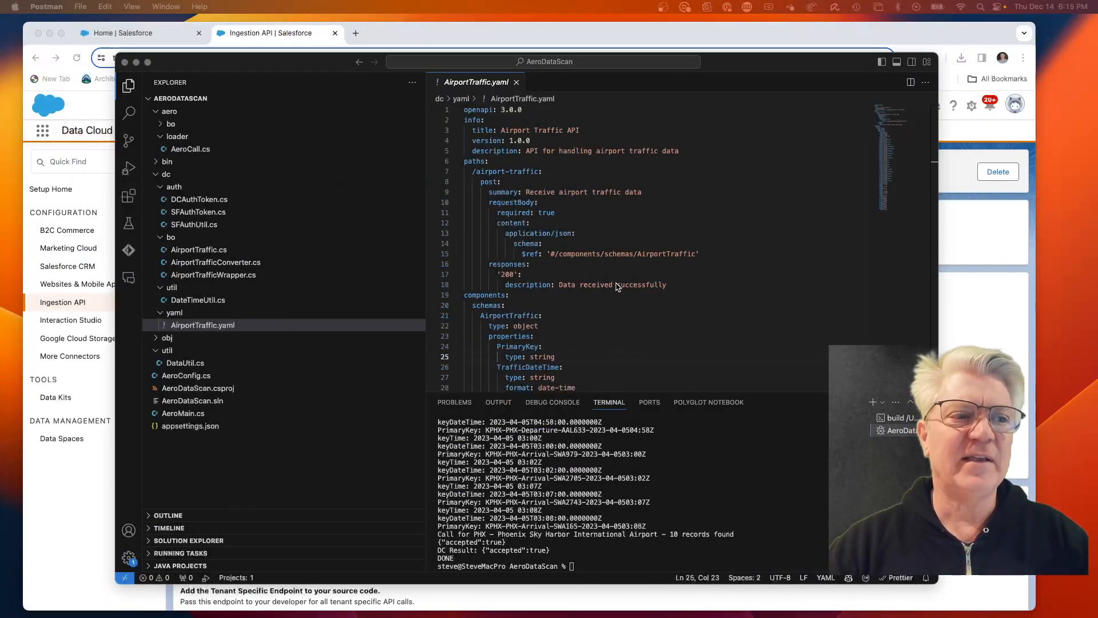
- Review the AirportTraffic.yaml fields, then read through the AirportTraffic.cs class under dc/bo
scroll("down", 3)
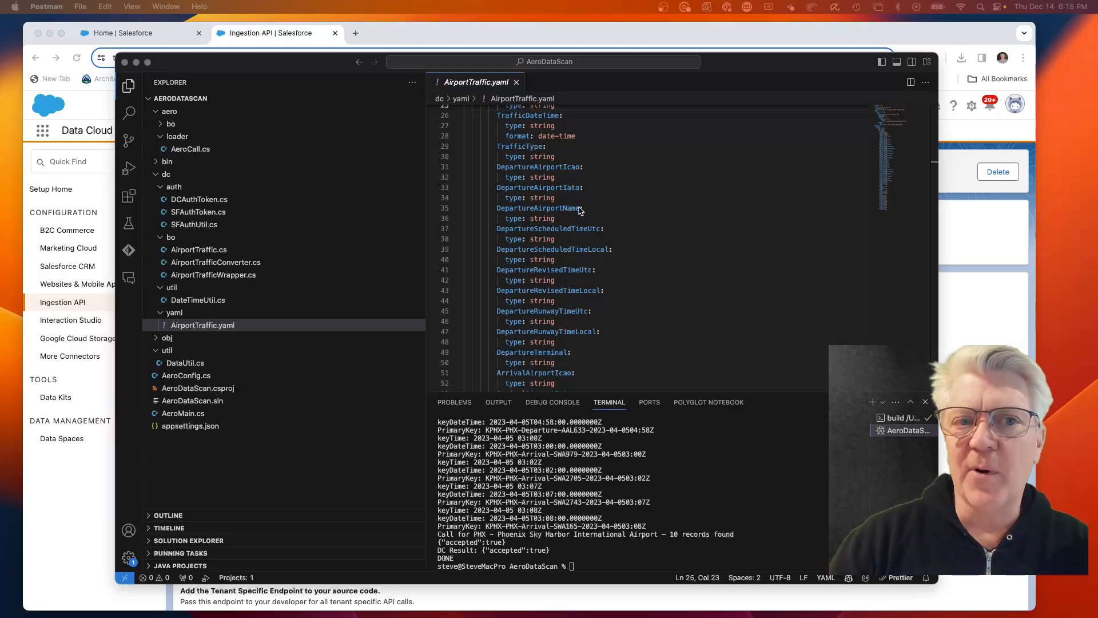
scroll("down", 3)
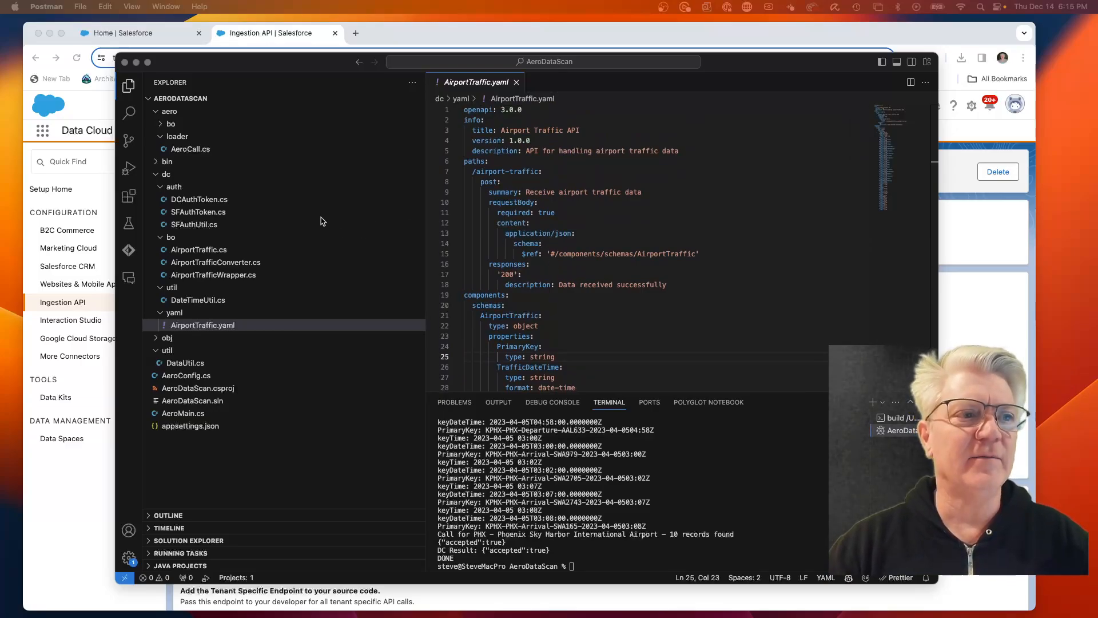
mouse_move(256, 250)
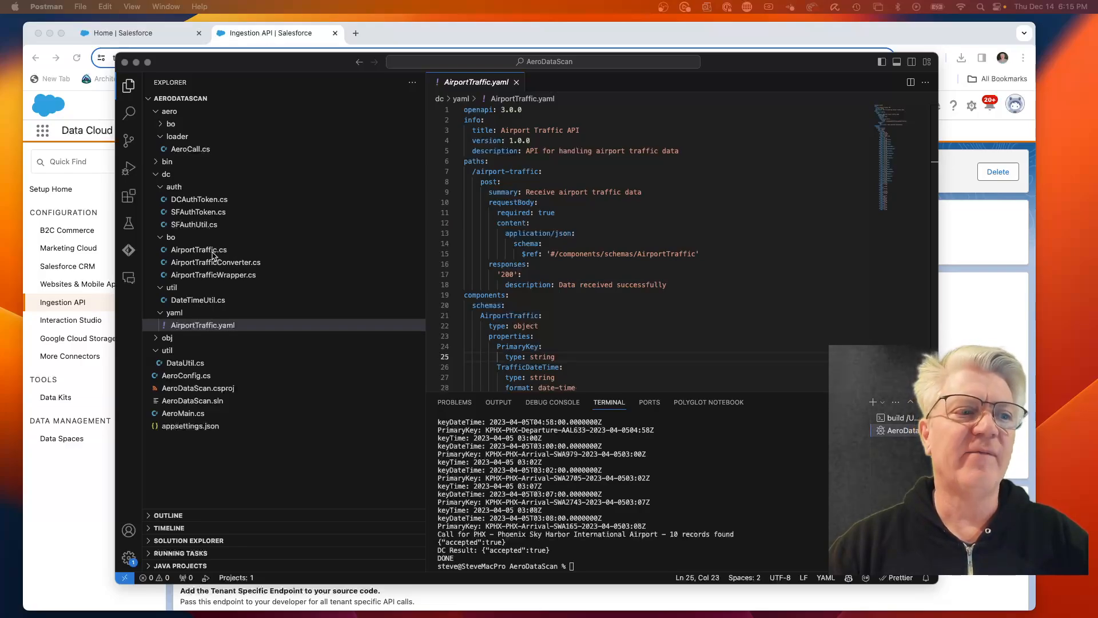
left_click(199, 250)
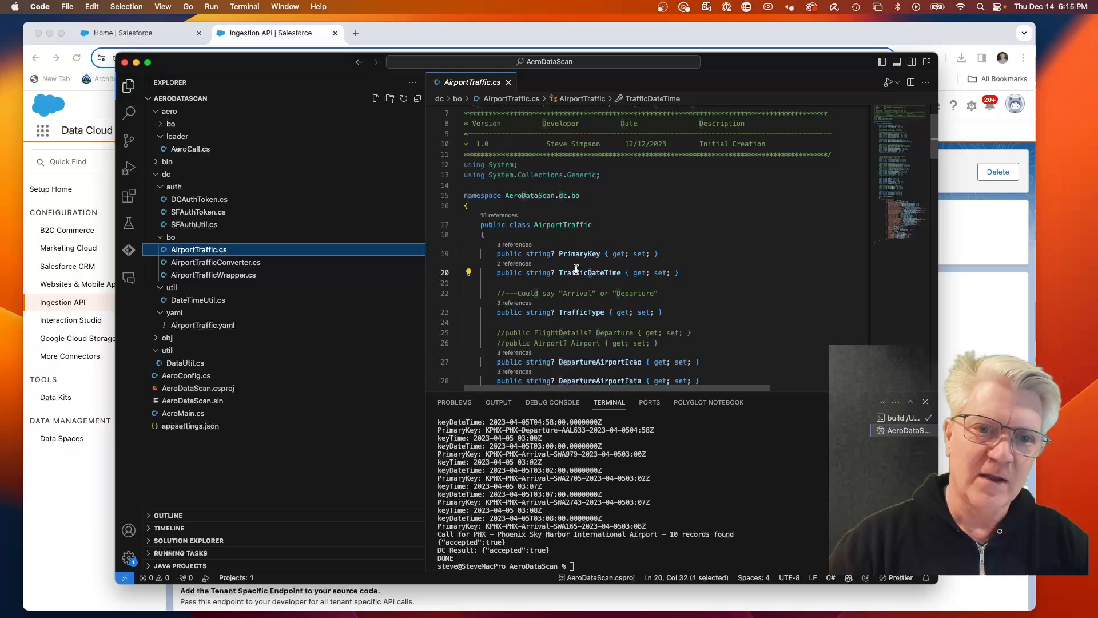
scroll("down", 3)
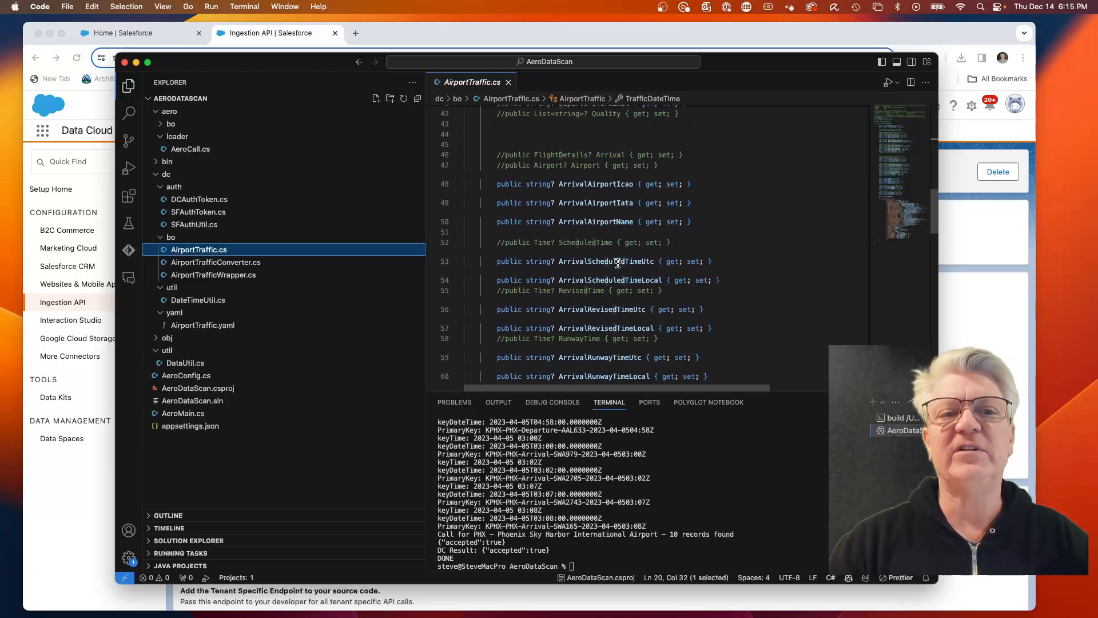
scroll("down", 3)
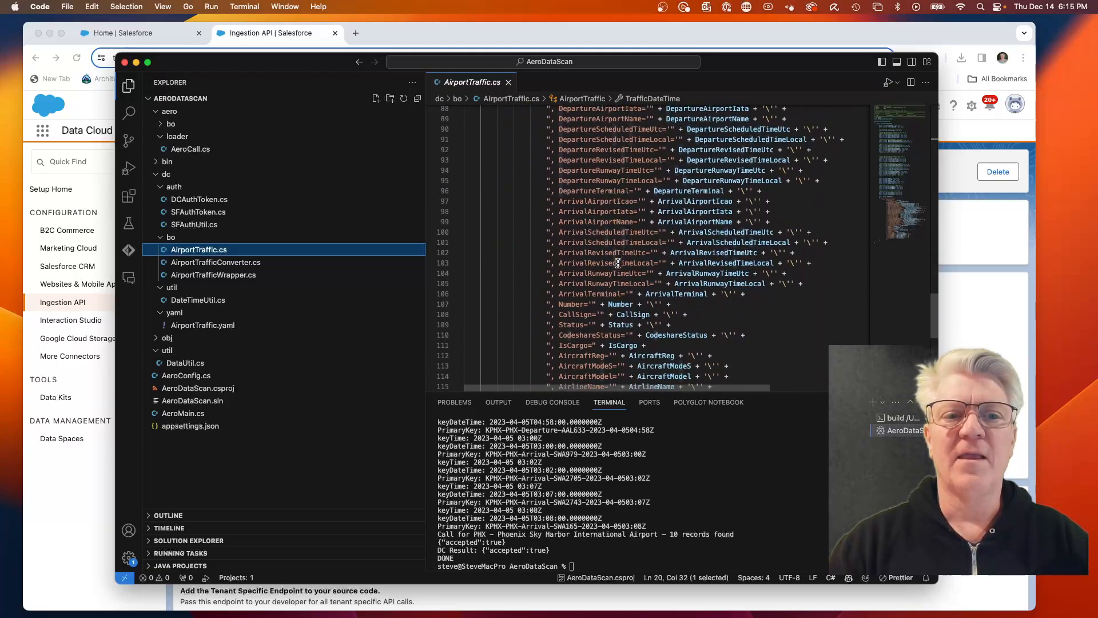
scroll("up", 3)
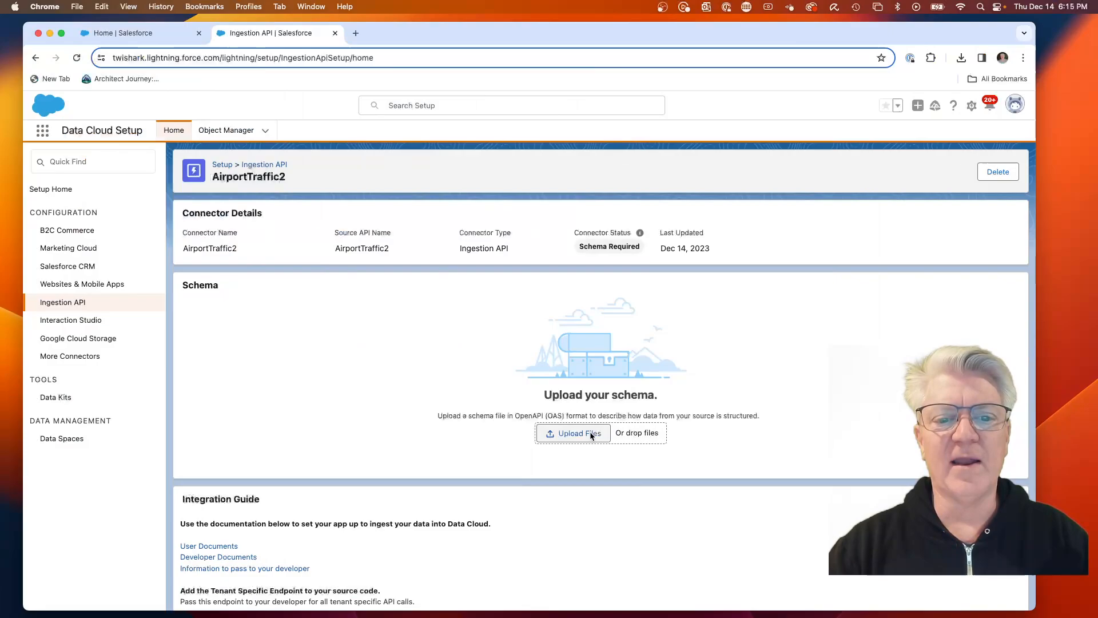
- Upload AirportTraffic.yaml to AirportTraffic2 and confirm its 34-attribute AirportTraffic object
left_click(573, 433)
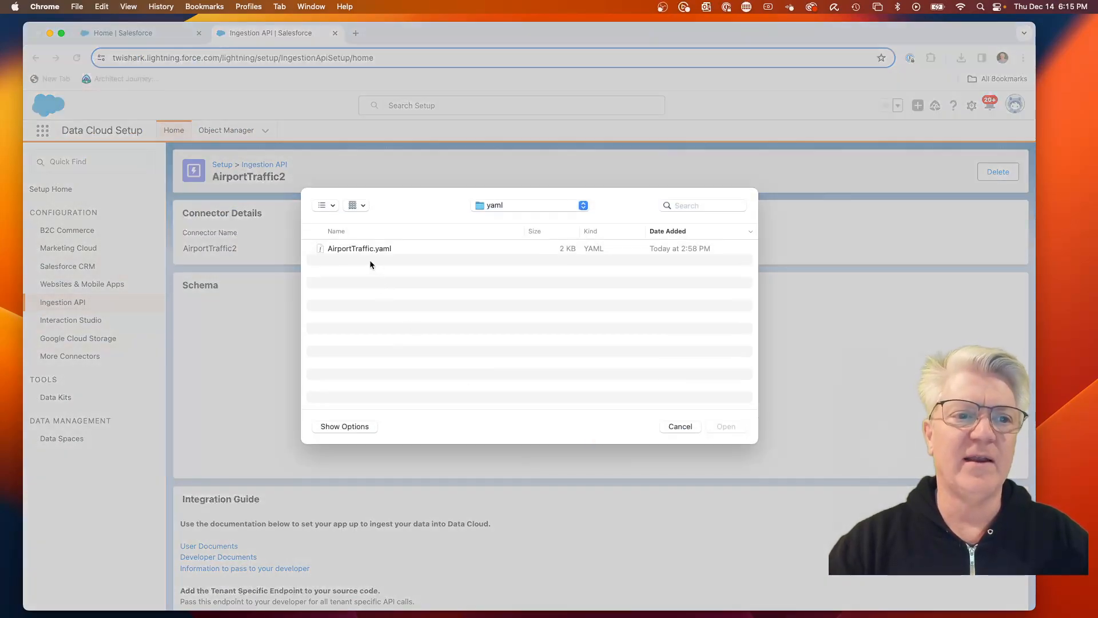
left_click(359, 247)
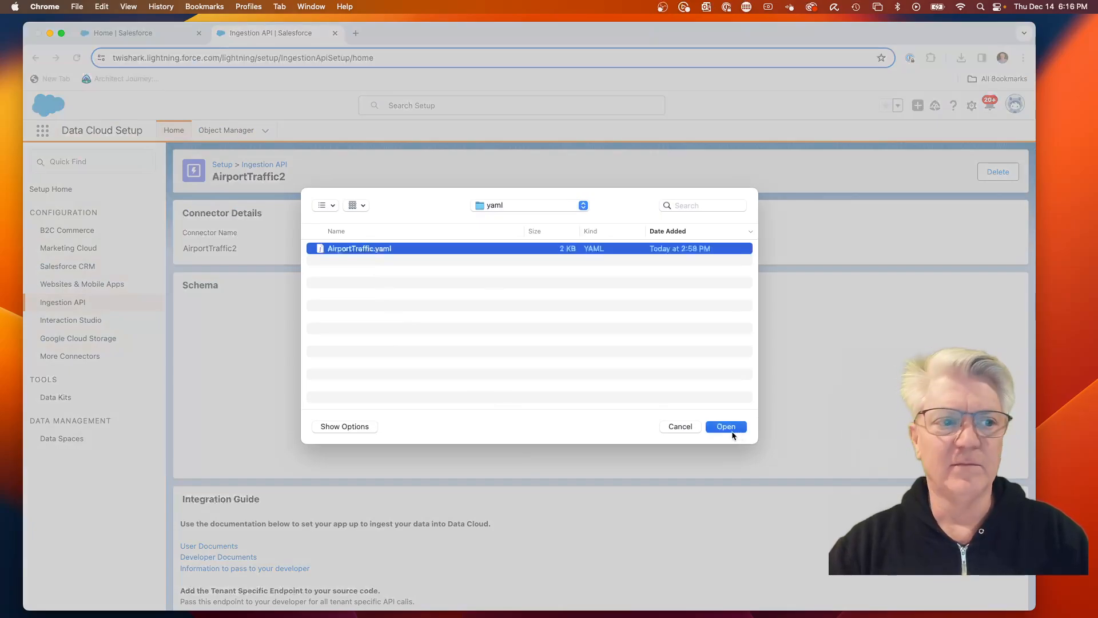
left_click(726, 426)
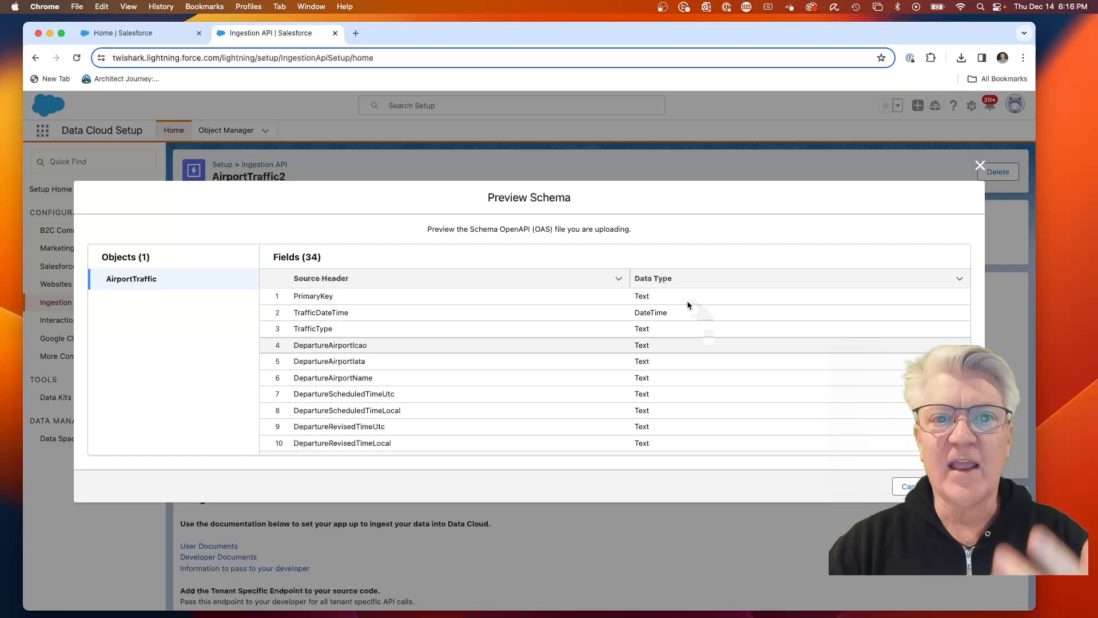
scroll("down", 3)
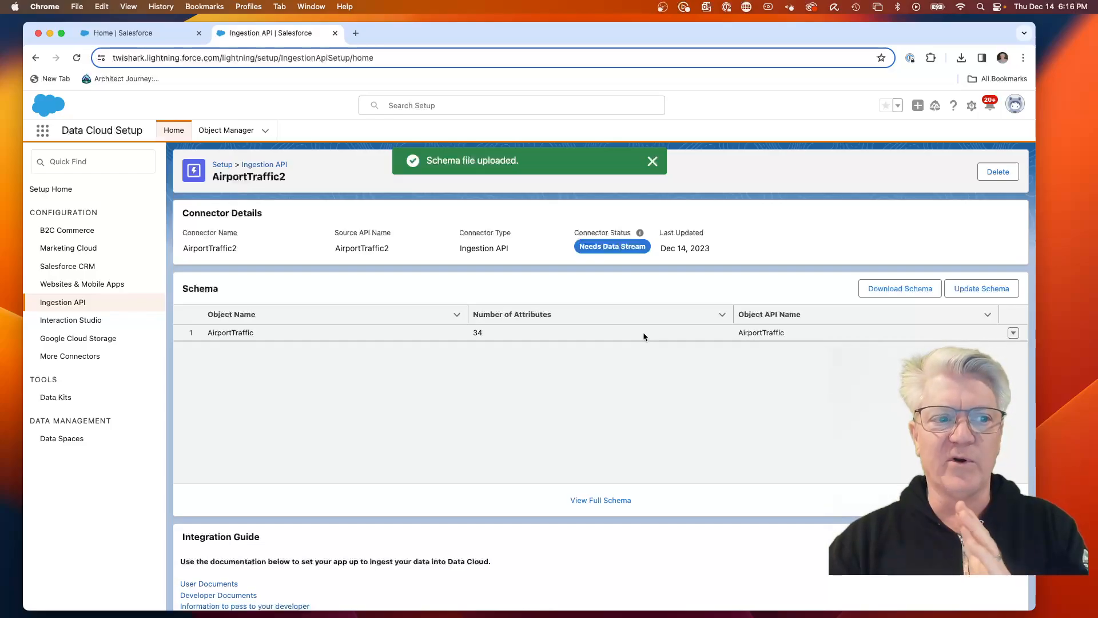
left_click(231, 314)
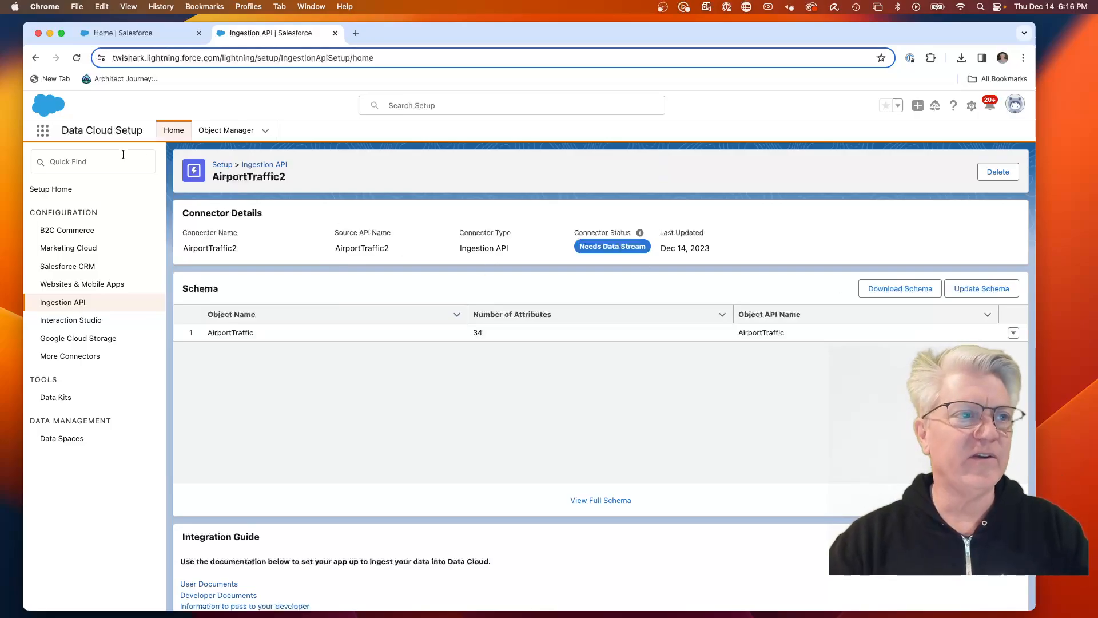
left_click(42, 131)
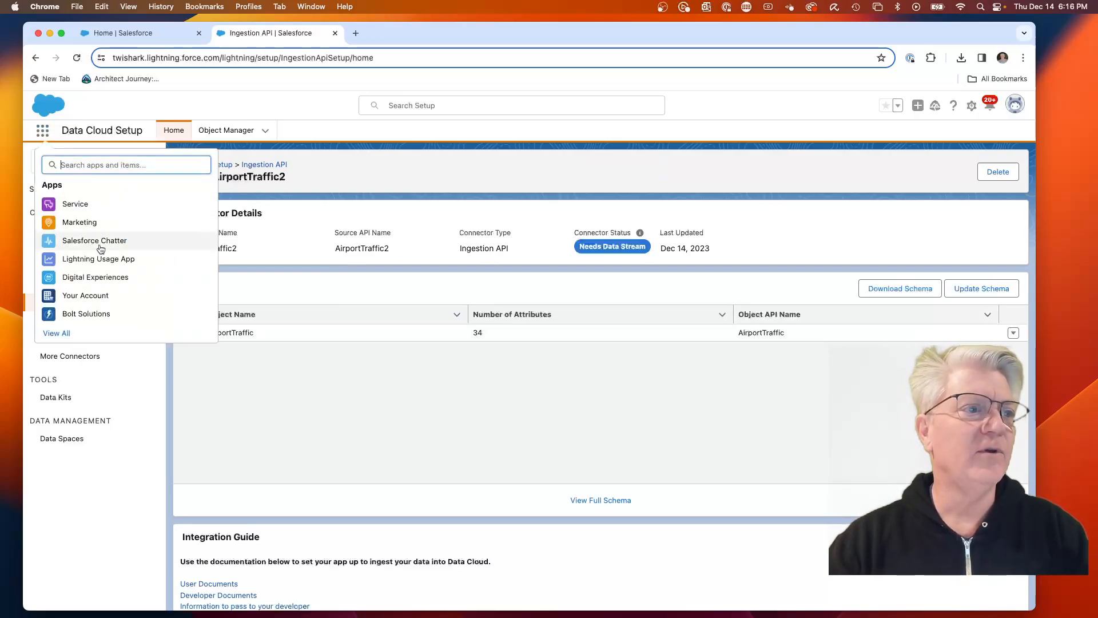
- Start a new Ingestion API data stream from AirportTraffic2 with the AirportTraffic object selected
type("data str")
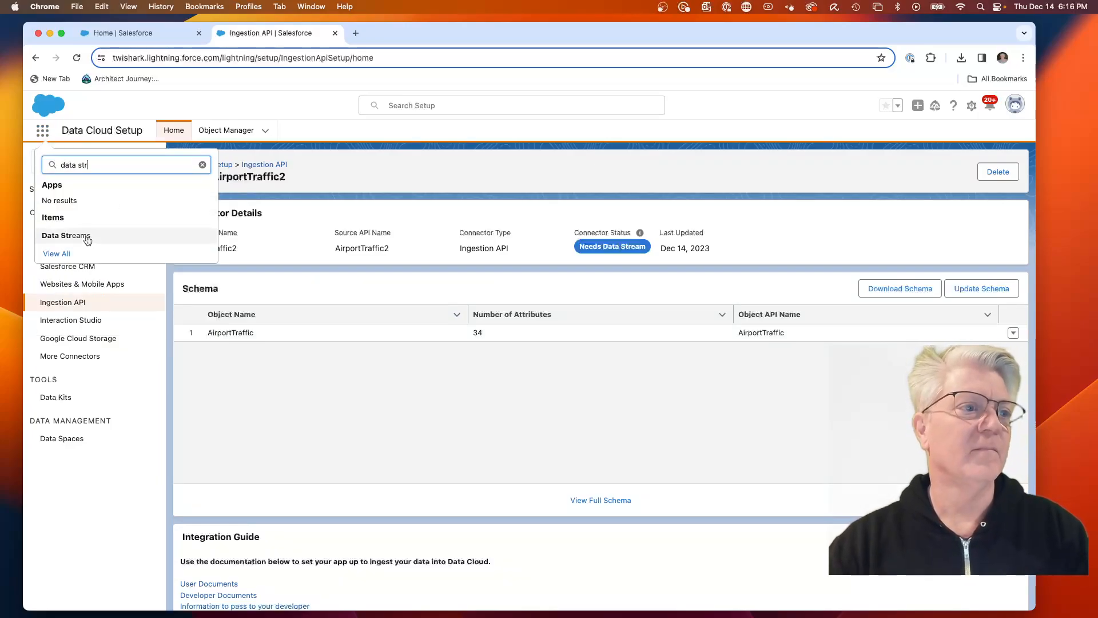
left_click(67, 235)
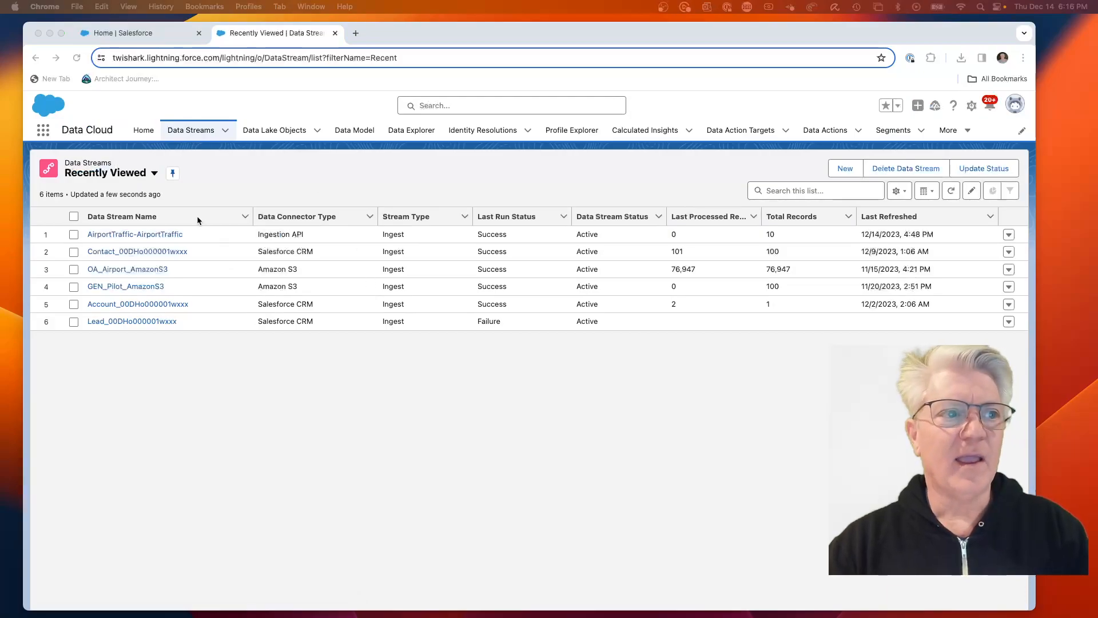
mouse_move(325, 237)
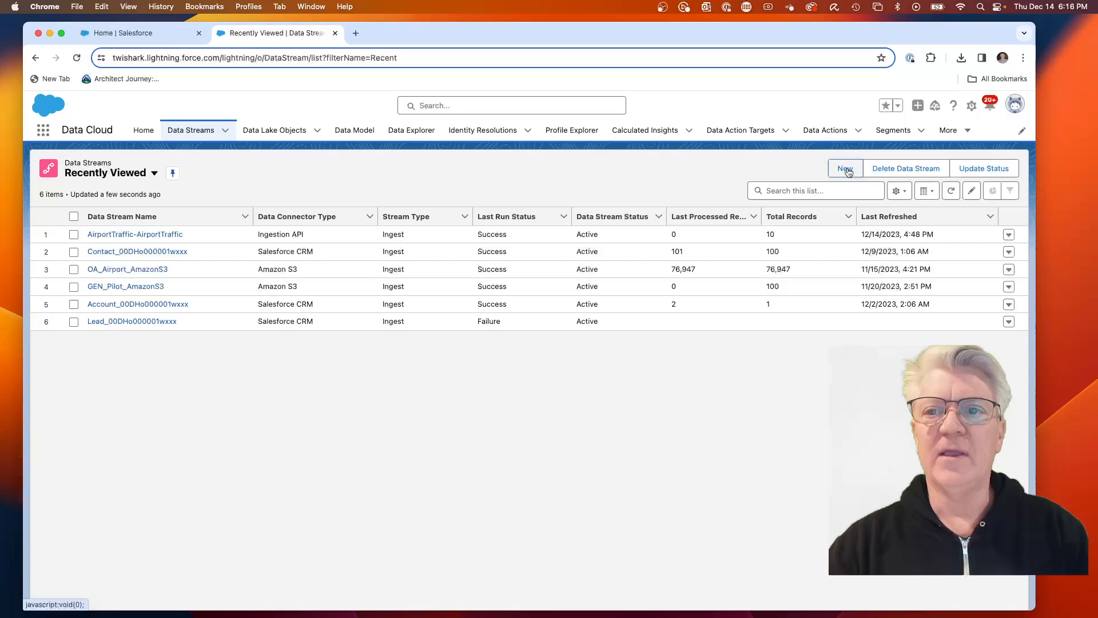
left_click(845, 168)
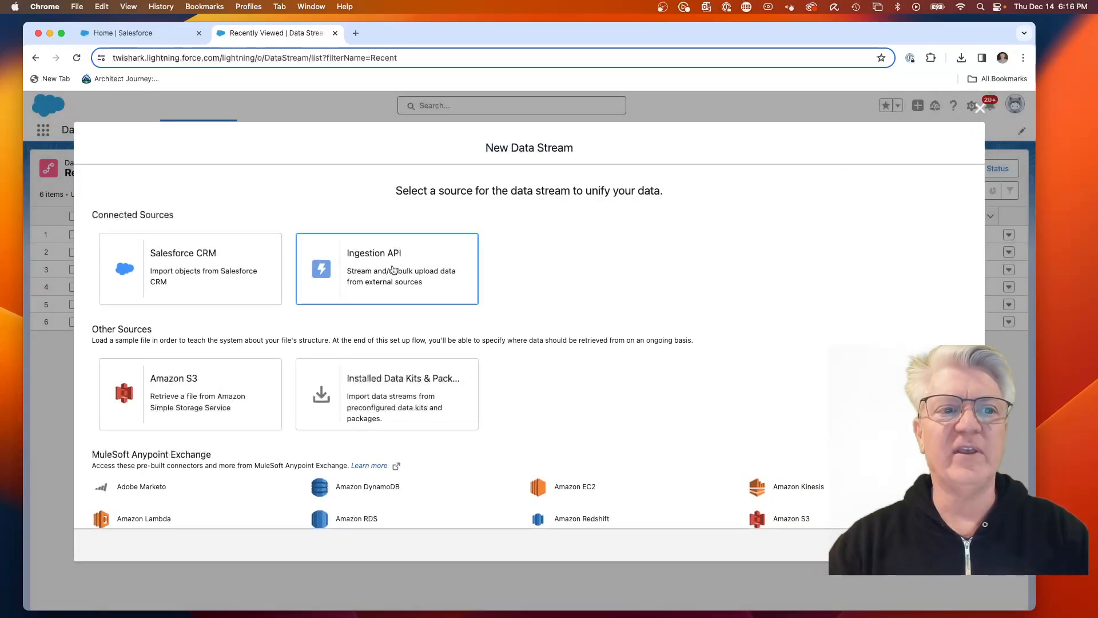
left_click(387, 267)
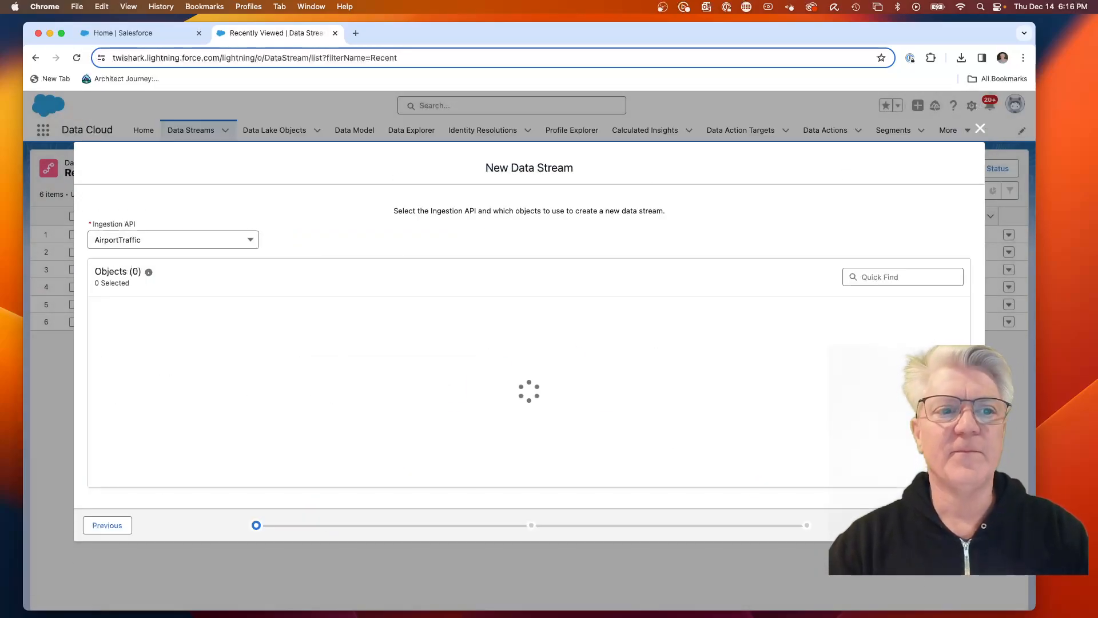
left_click(172, 239)
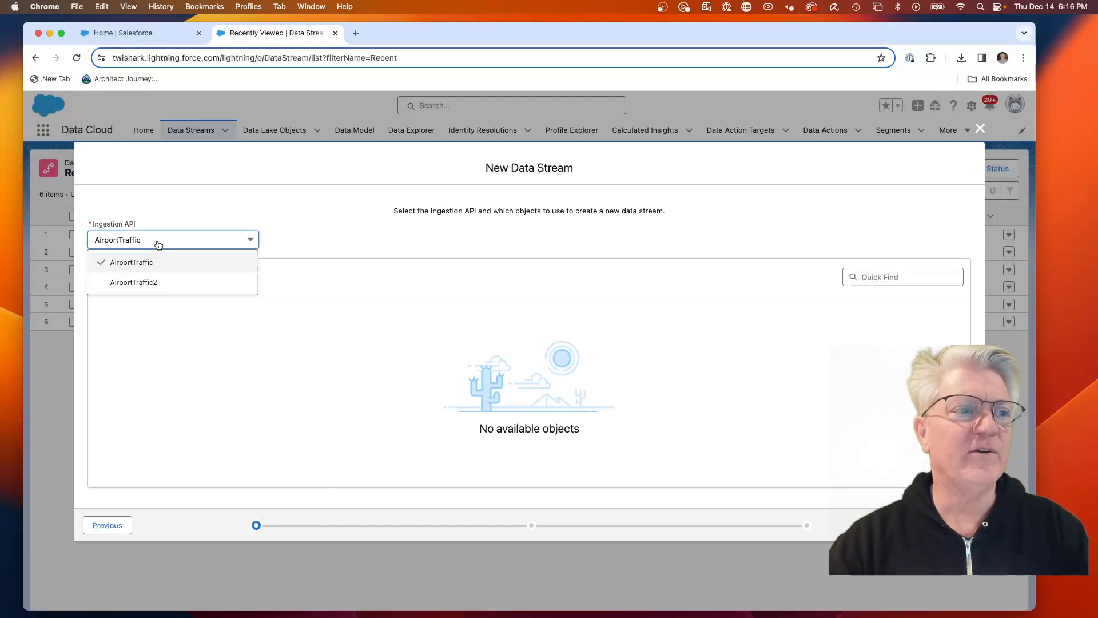
left_click(133, 281)
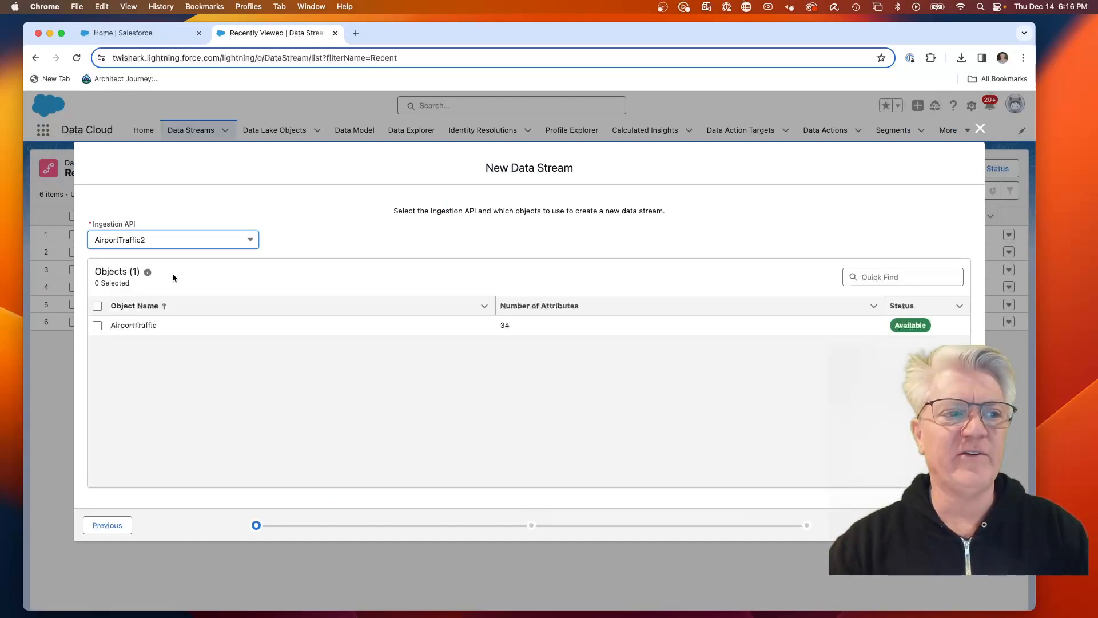
left_click(97, 325)
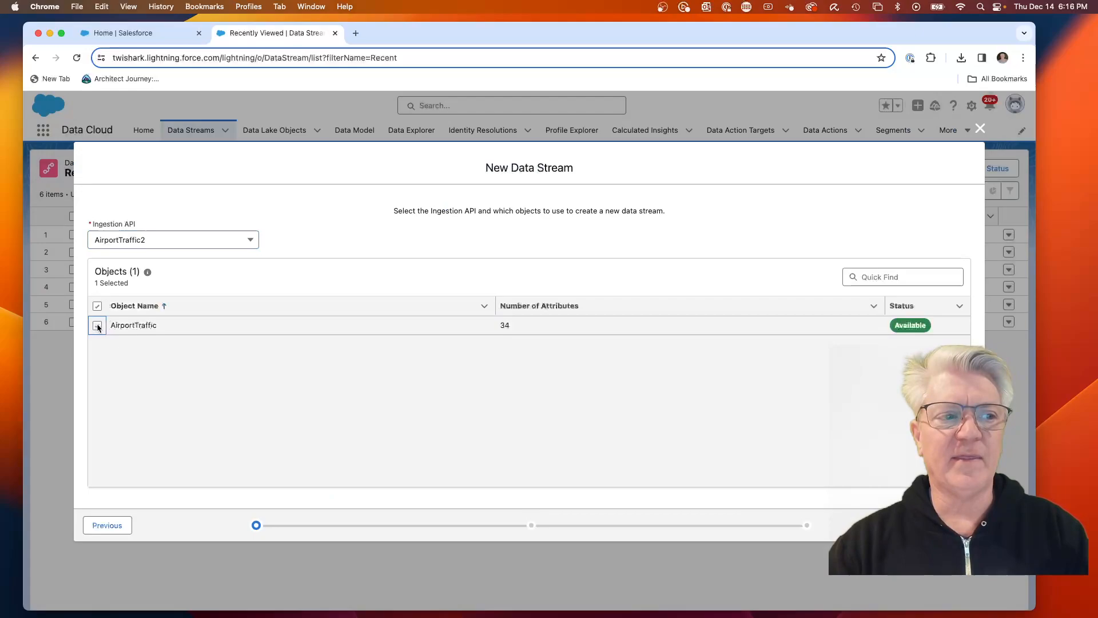
left_click(96, 325)
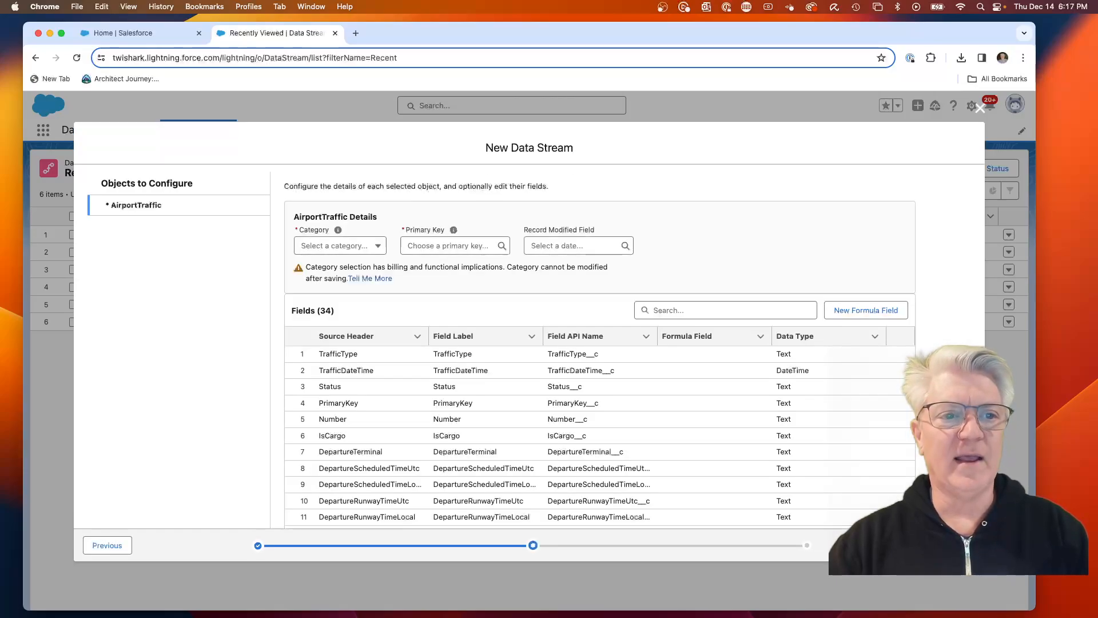
- Set AirportTraffic to Engagement, with PrimaryKey as primary key and TrafficDateTime as event time
left_click(339, 245)
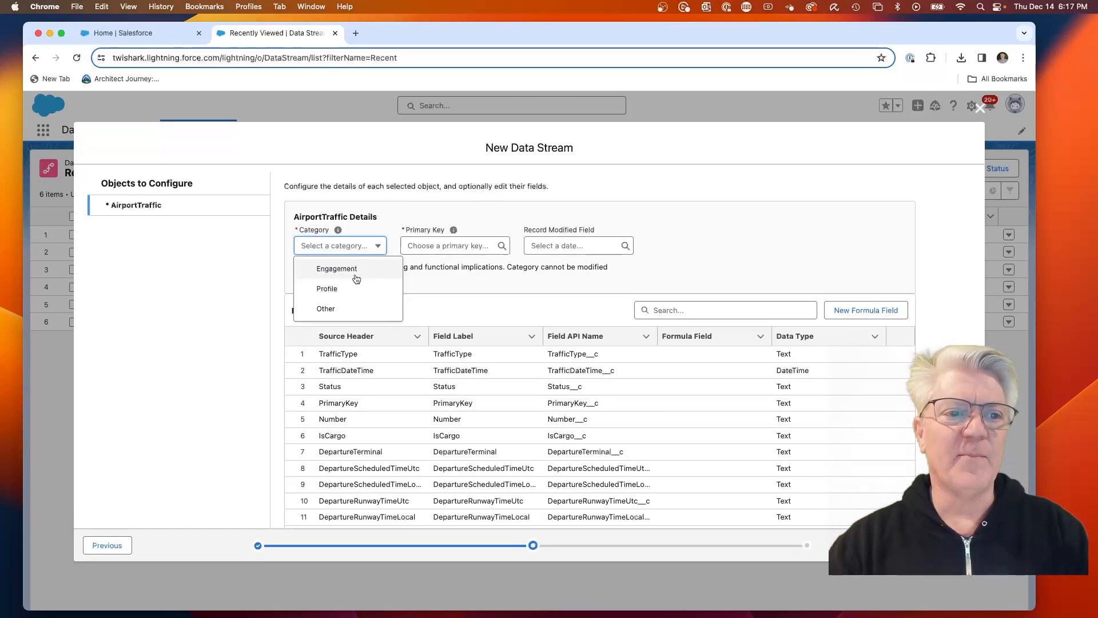
left_click(336, 269)
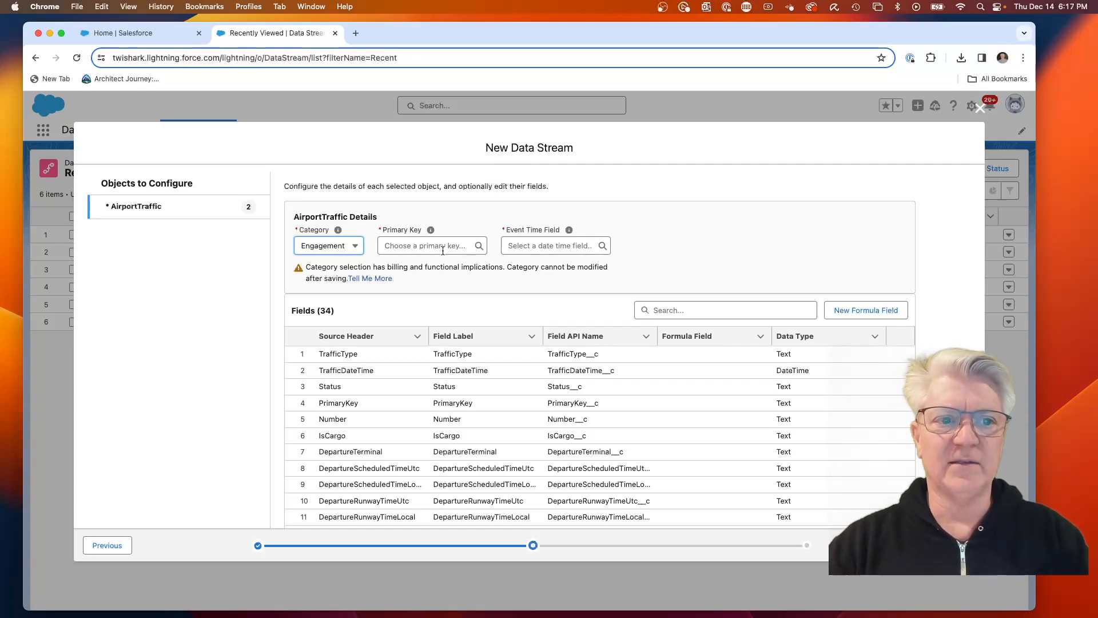
left_click(431, 245)
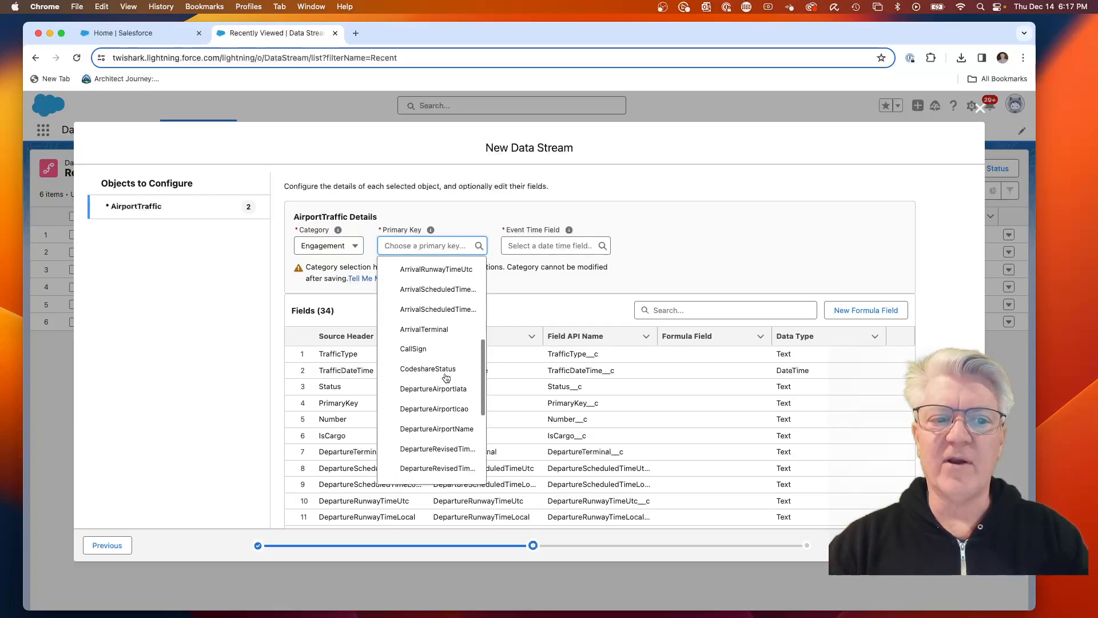
scroll("down", 3)
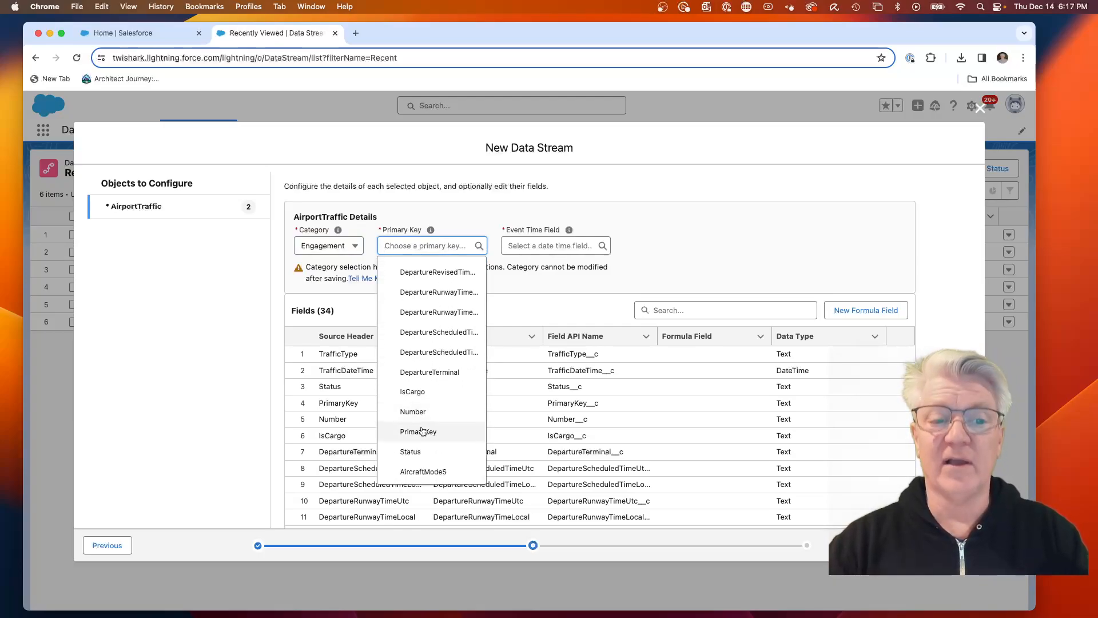
left_click(418, 431)
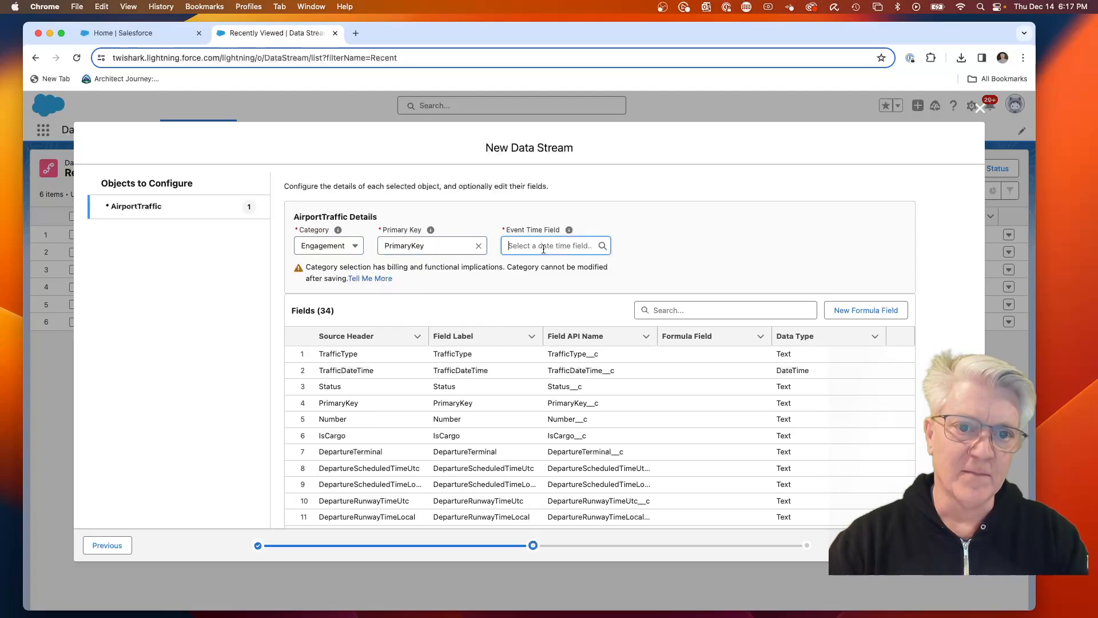
left_click(553, 246)
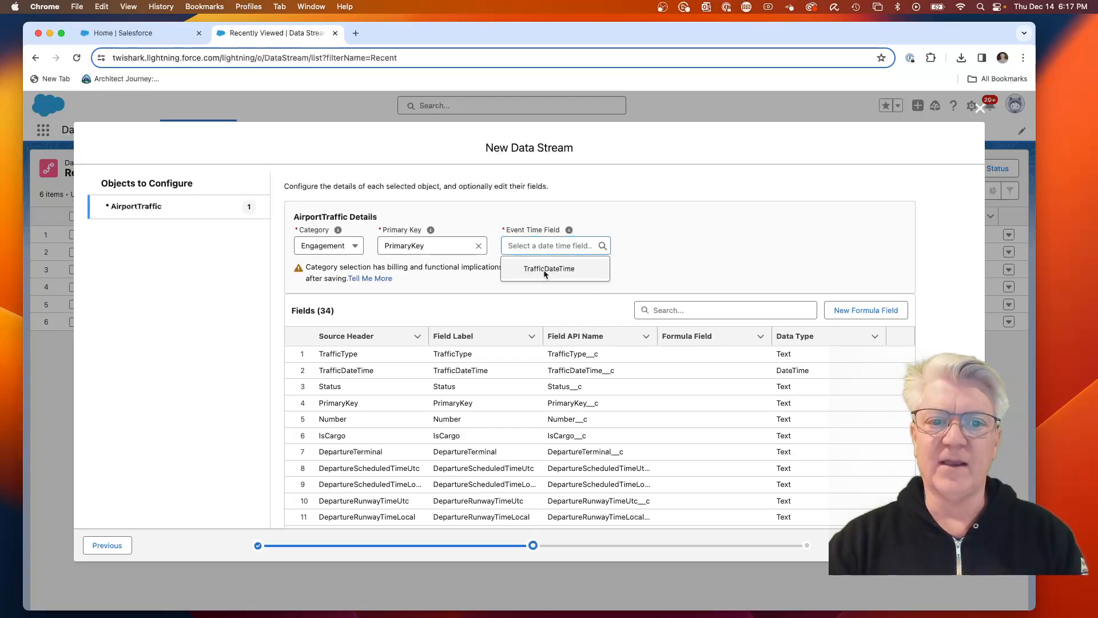
left_click(549, 269)
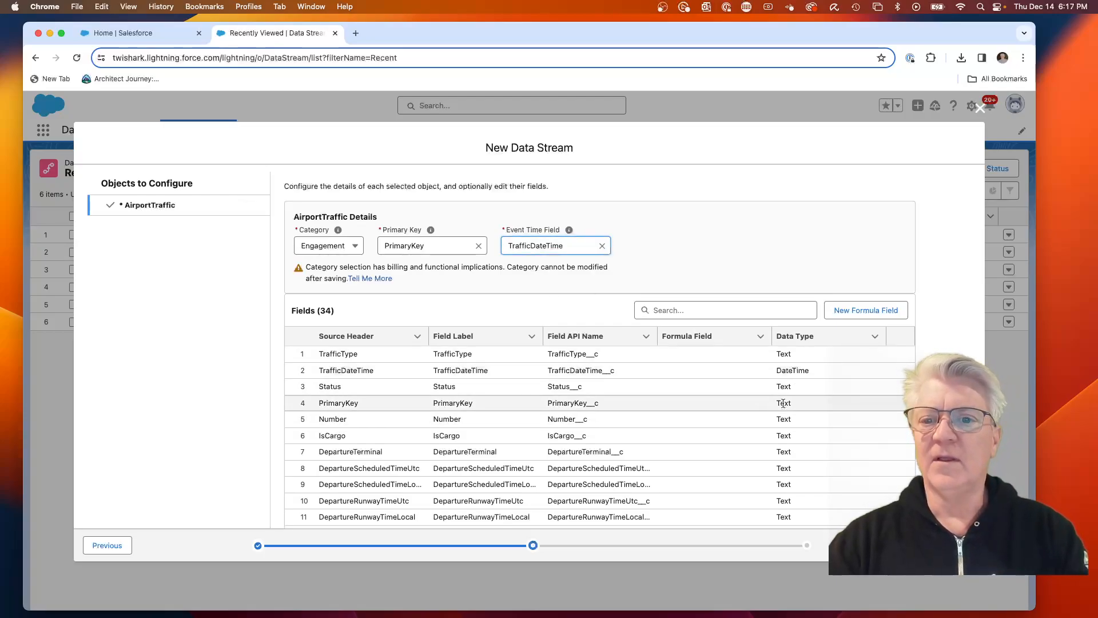
scroll("down", 3)
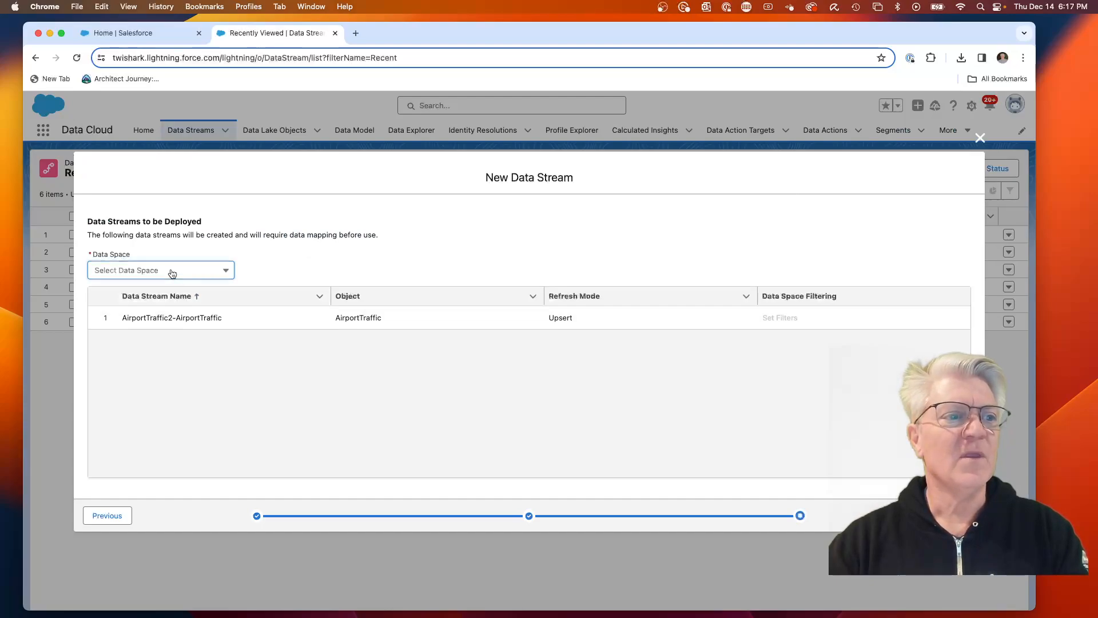
- Select the SteveTechArc data space for the AirportTraffic2-AirportTraffic stream
left_click(159, 269)
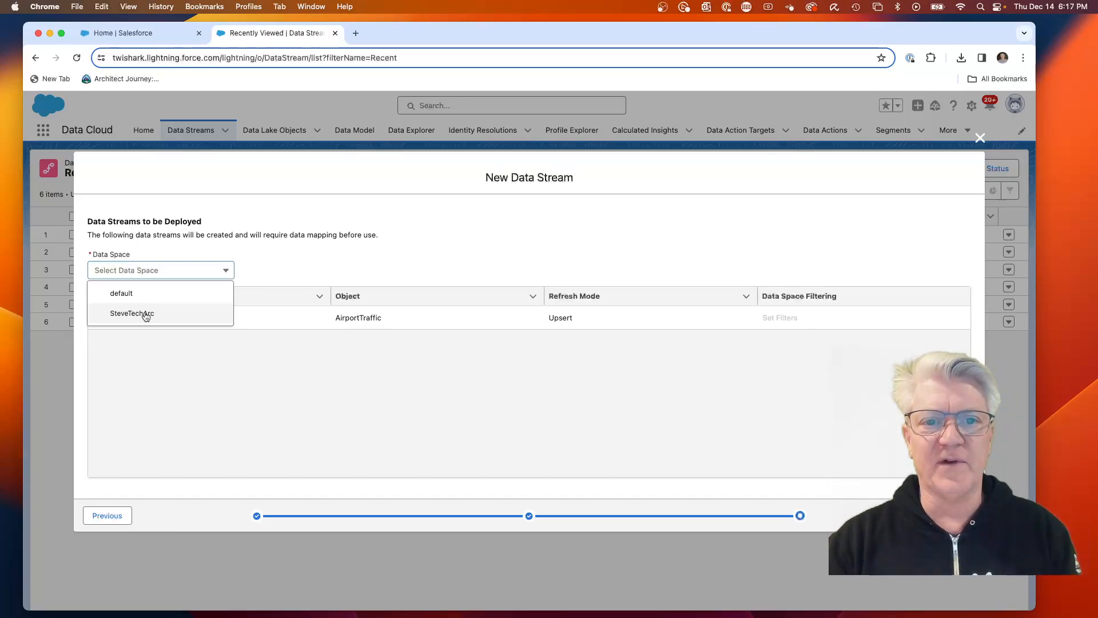
left_click(132, 313)
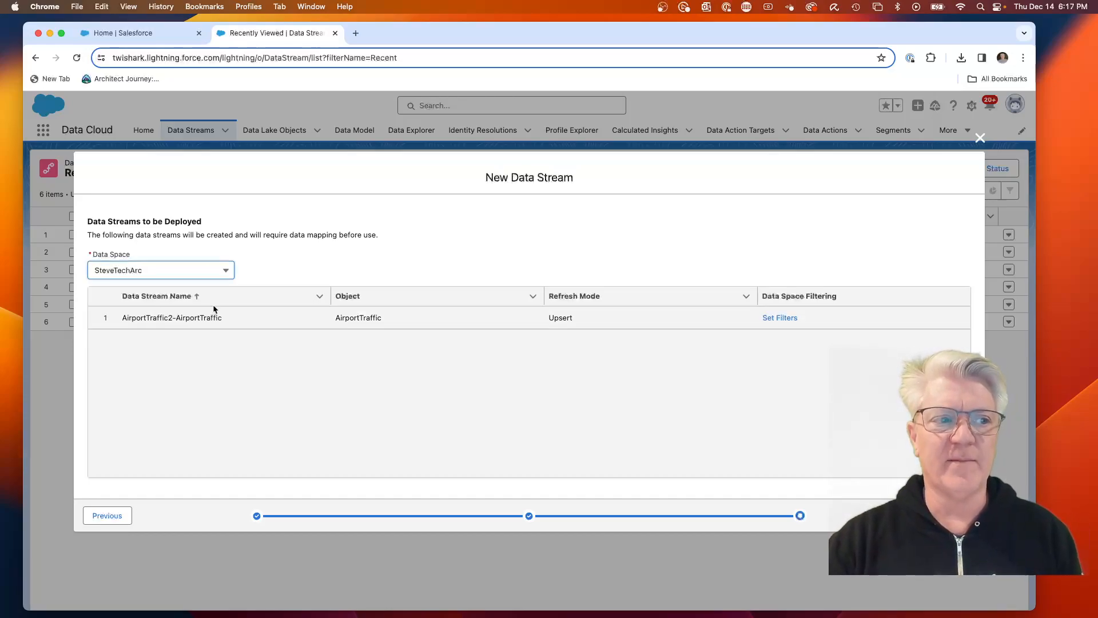
mouse_move(744, 315)
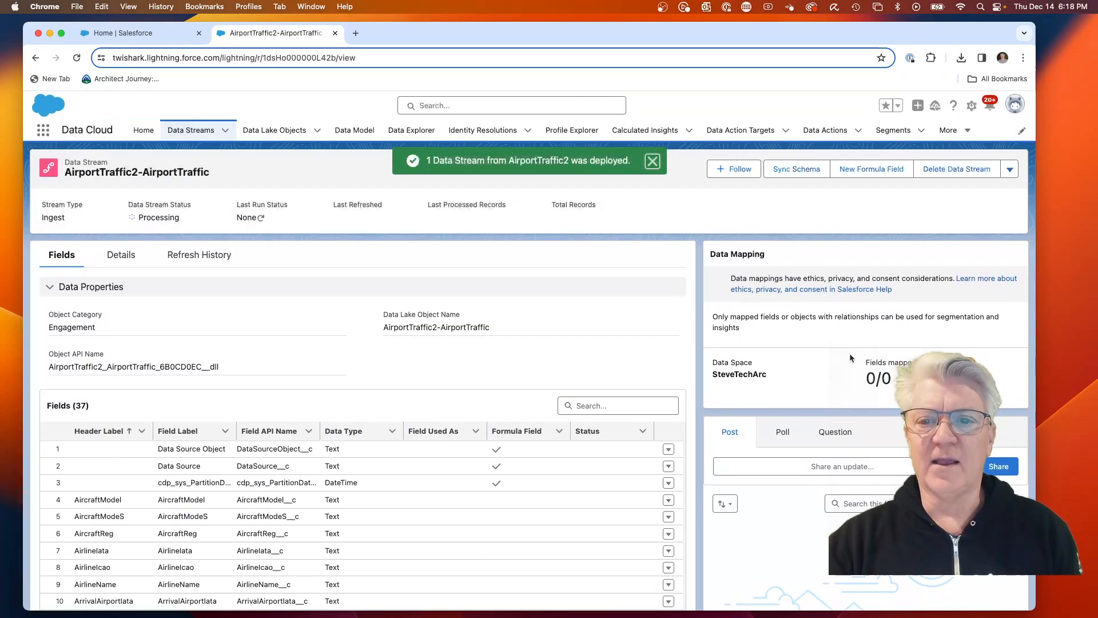
- Start data mapping for the deployed AirportTraffic2-AirportTraffic stream
left_click(652, 160)
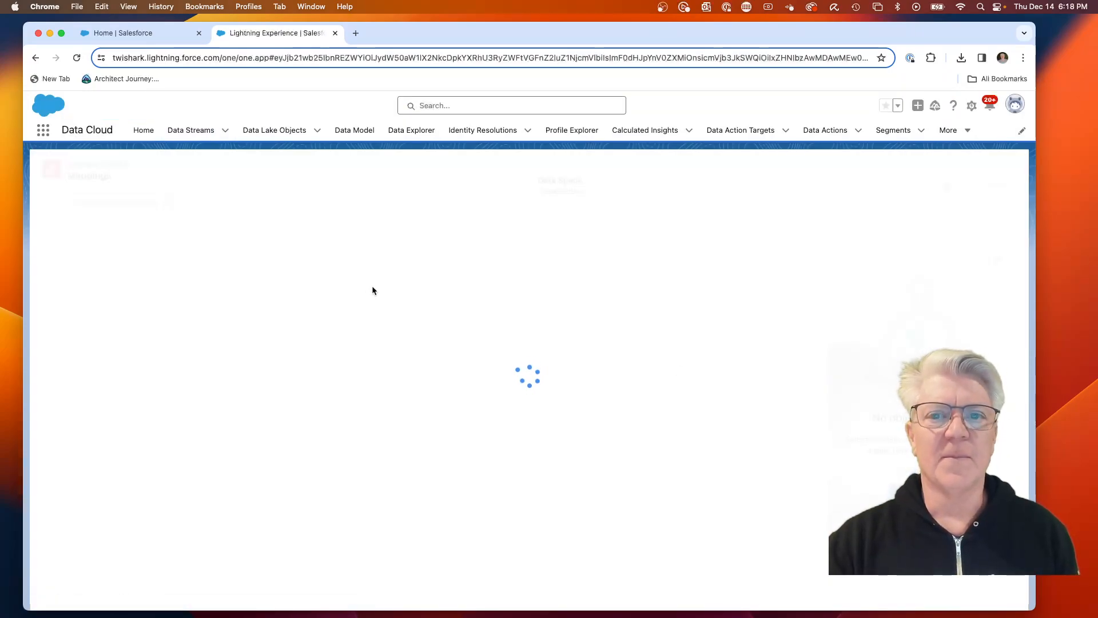
mouse_move(863, 279)
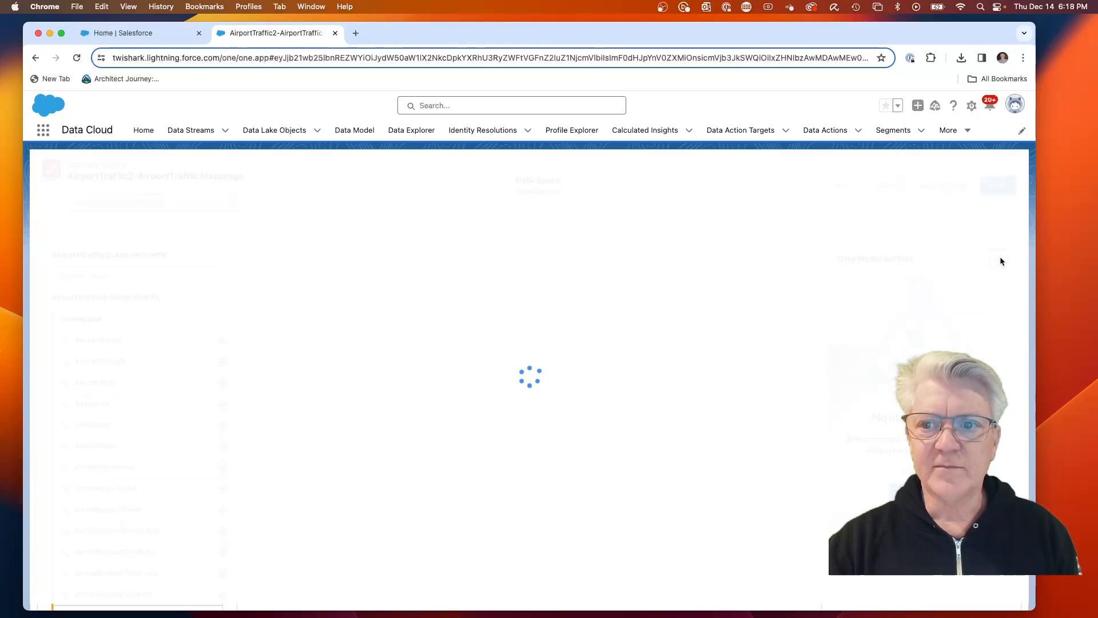
mouse_move(625, 311)
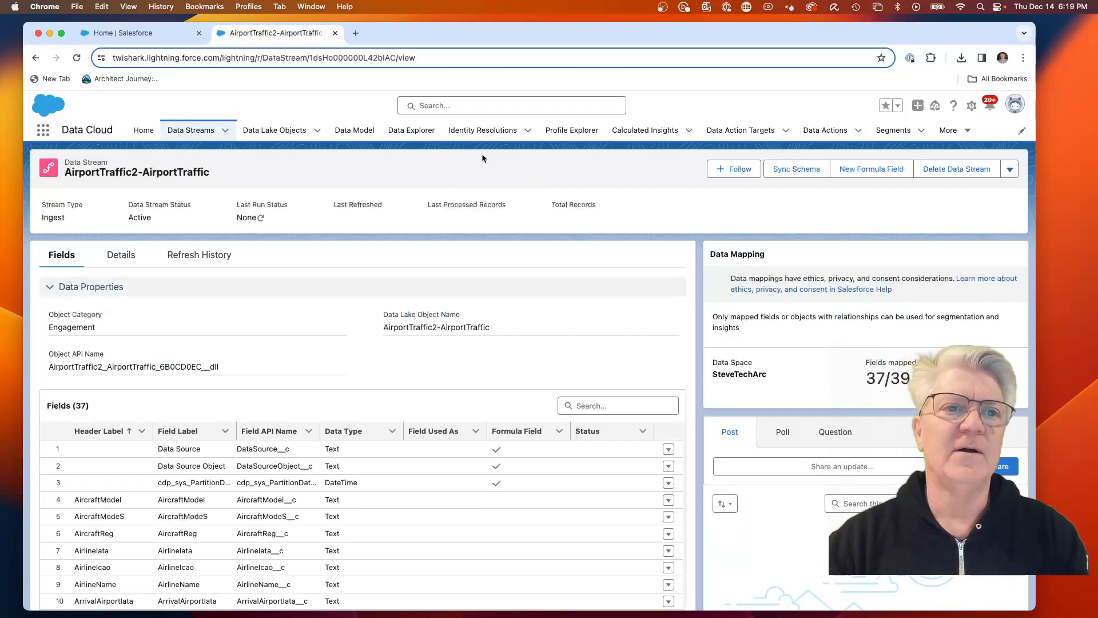
- Show the mapped data model objects list, including AirportTraffic2-AirportTraffic with 37 of 39 fields mapped
left_click(354, 130)
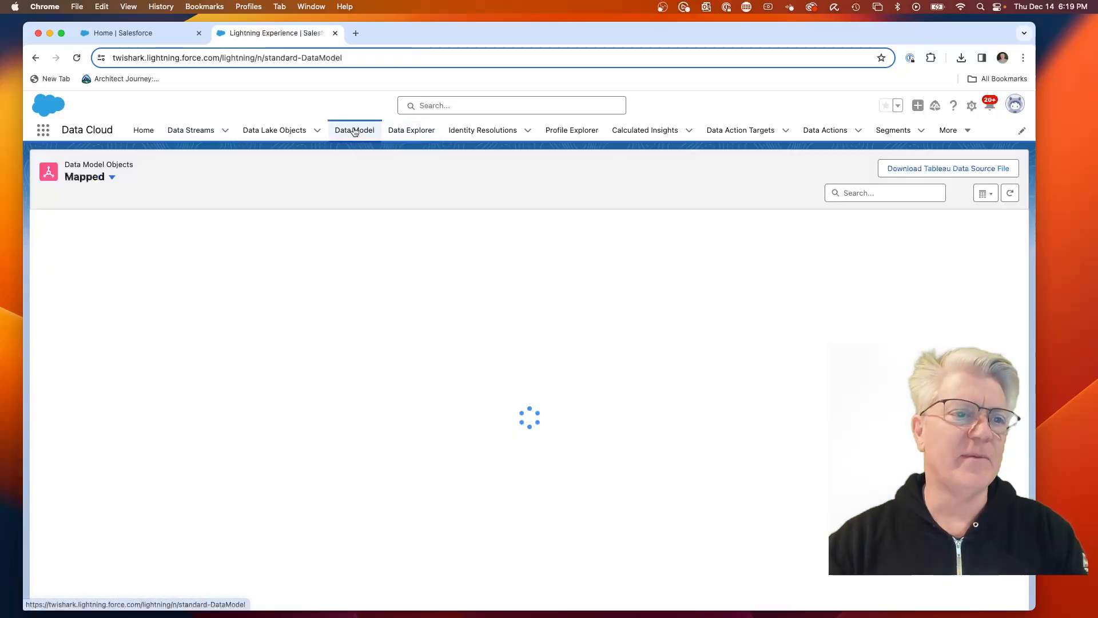
left_click(355, 130)
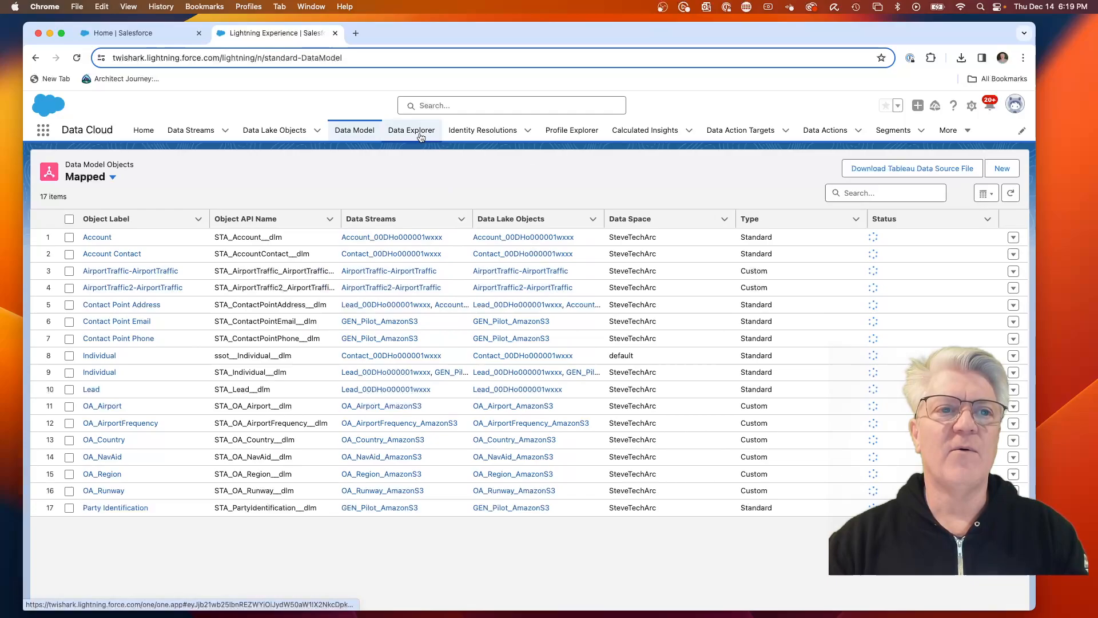
- In Data Explorer, view the Data Model Object AirportTraffic2-AirportTraffic and its 37 empty columns
left_click(411, 130)
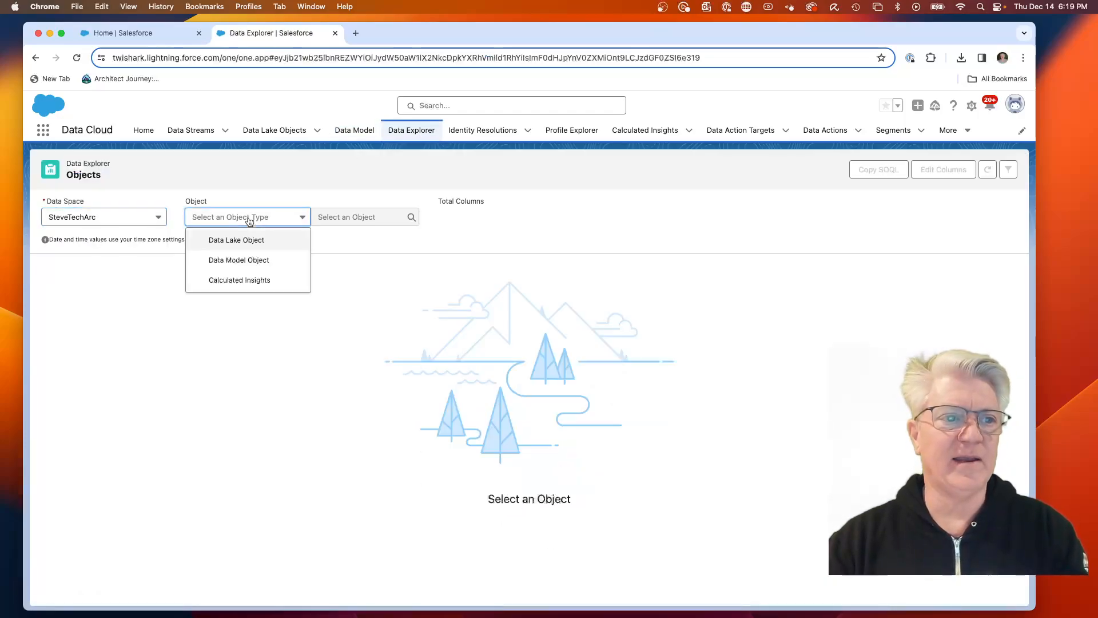
left_click(238, 260)
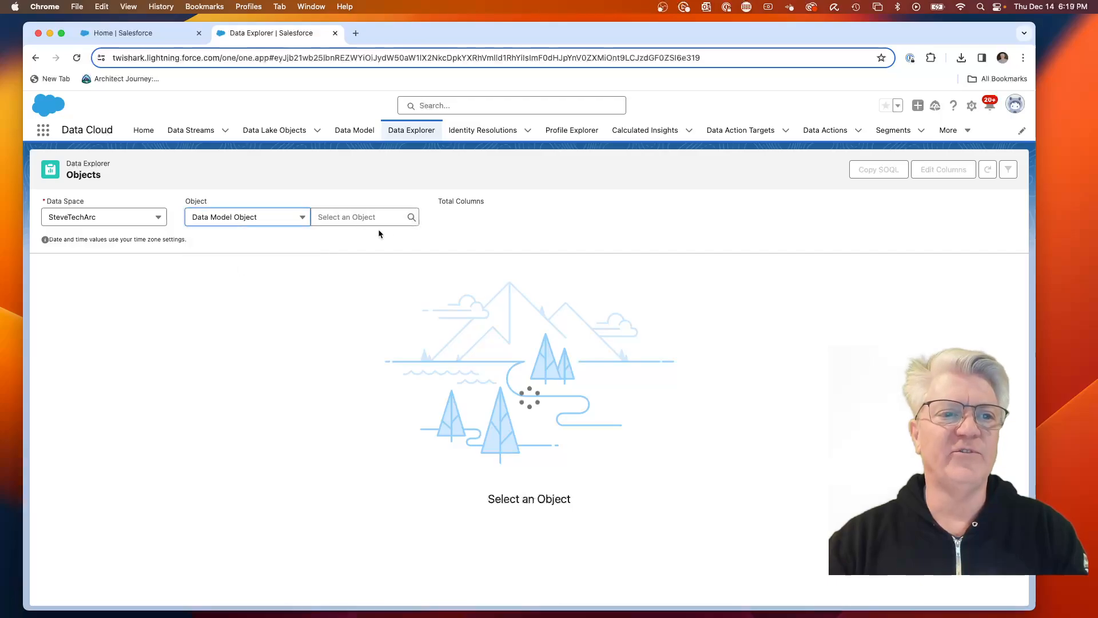
left_click(362, 216)
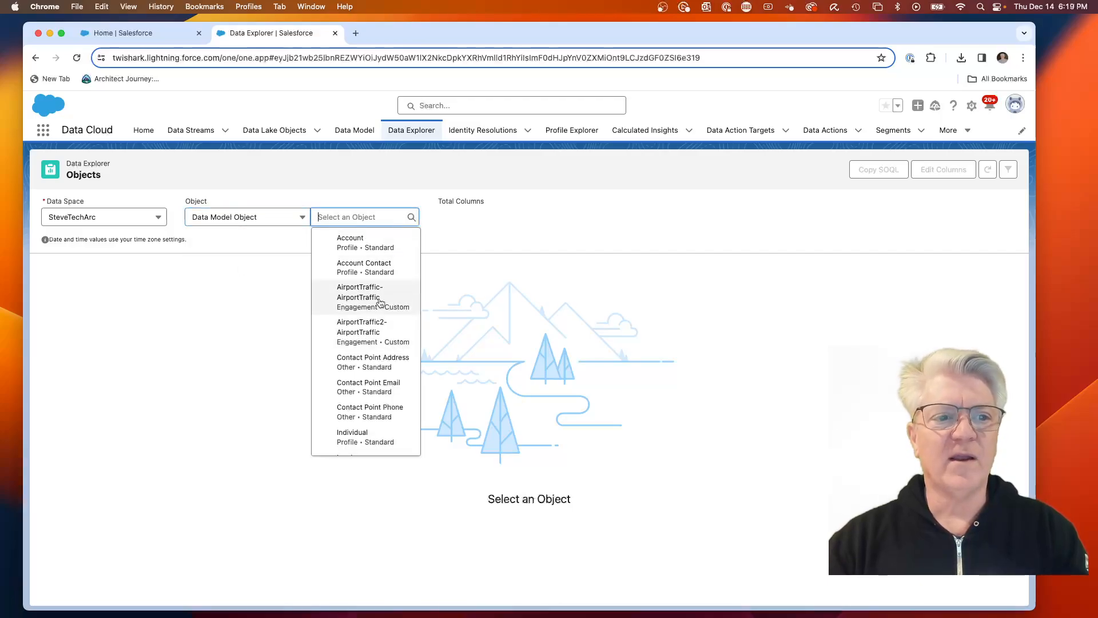
left_click(362, 331)
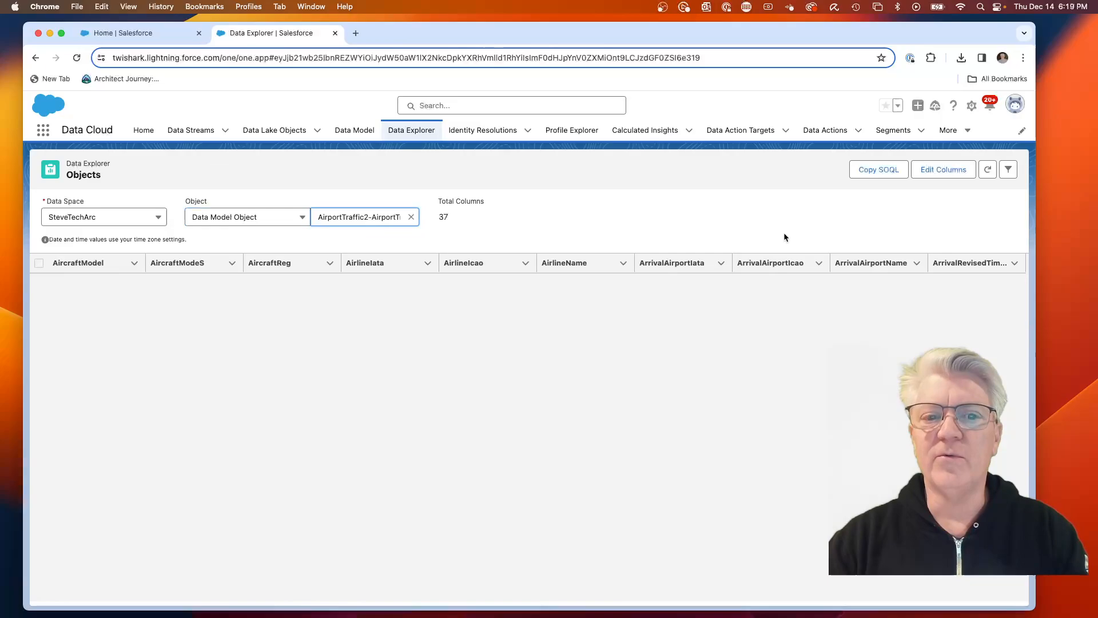
left_click(177, 262)
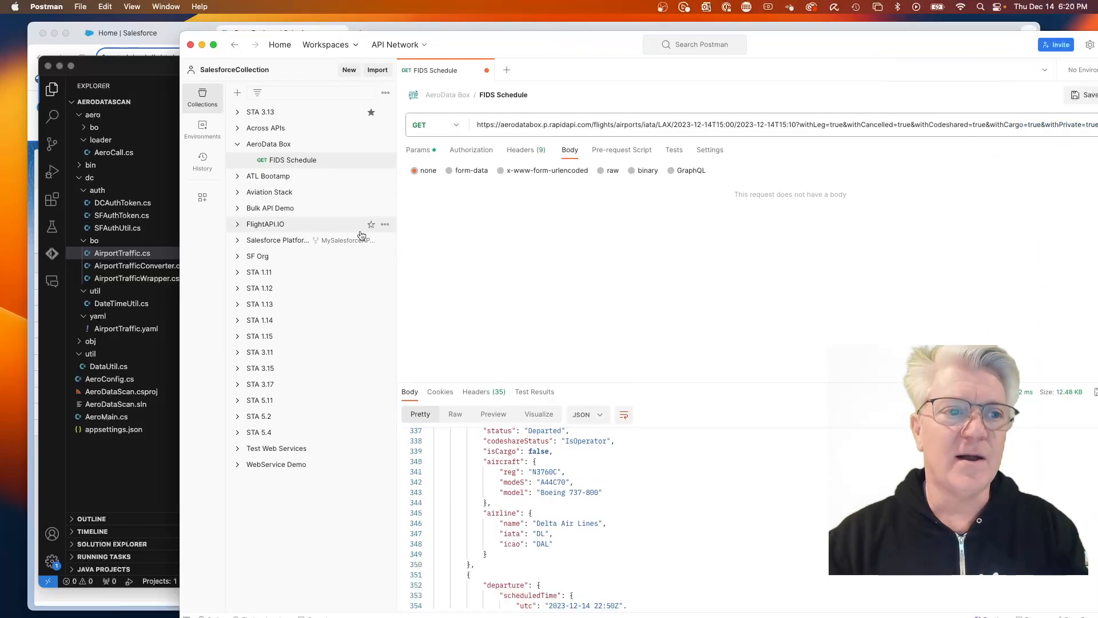
- Send the Authenticate DC SF Org request from the STA 5.4 collection, getting 200 OK
left_click(268, 143)
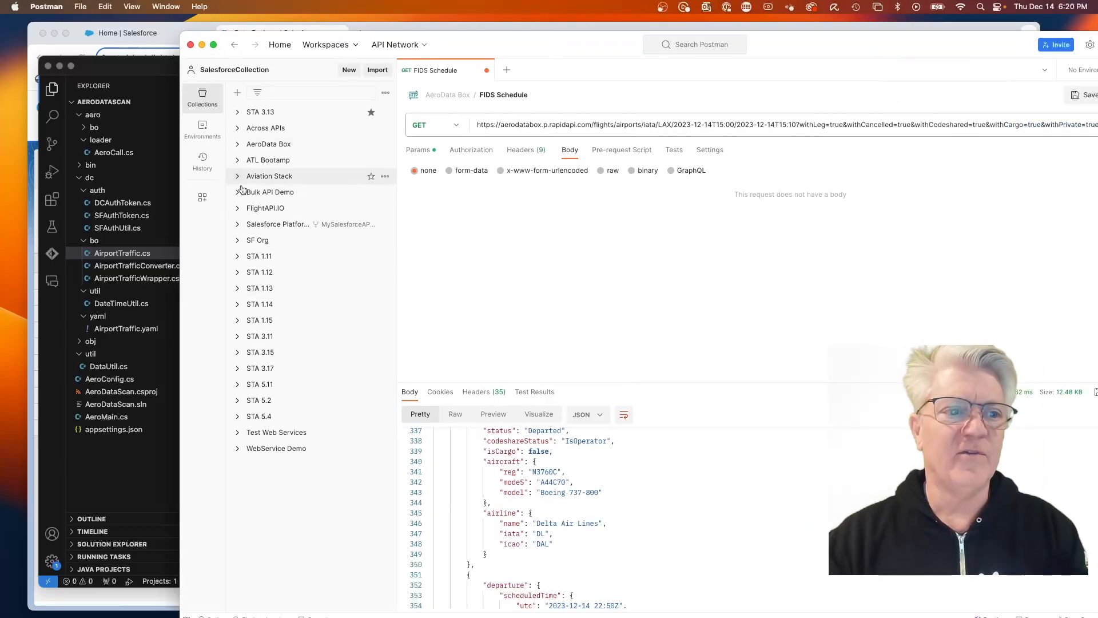
left_click(258, 415)
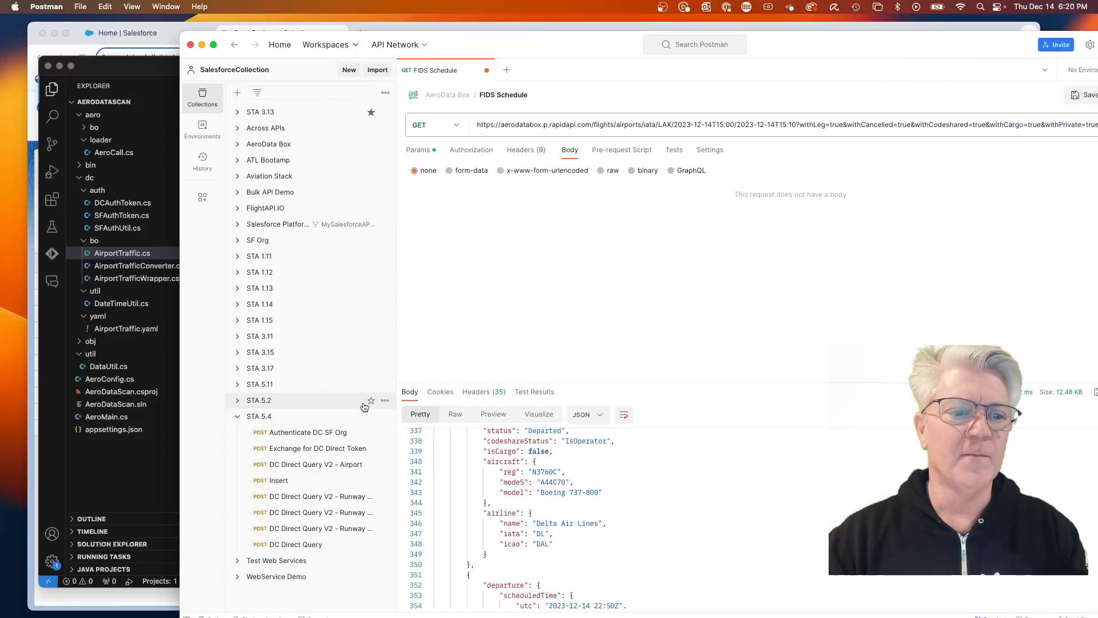
left_click(308, 432)
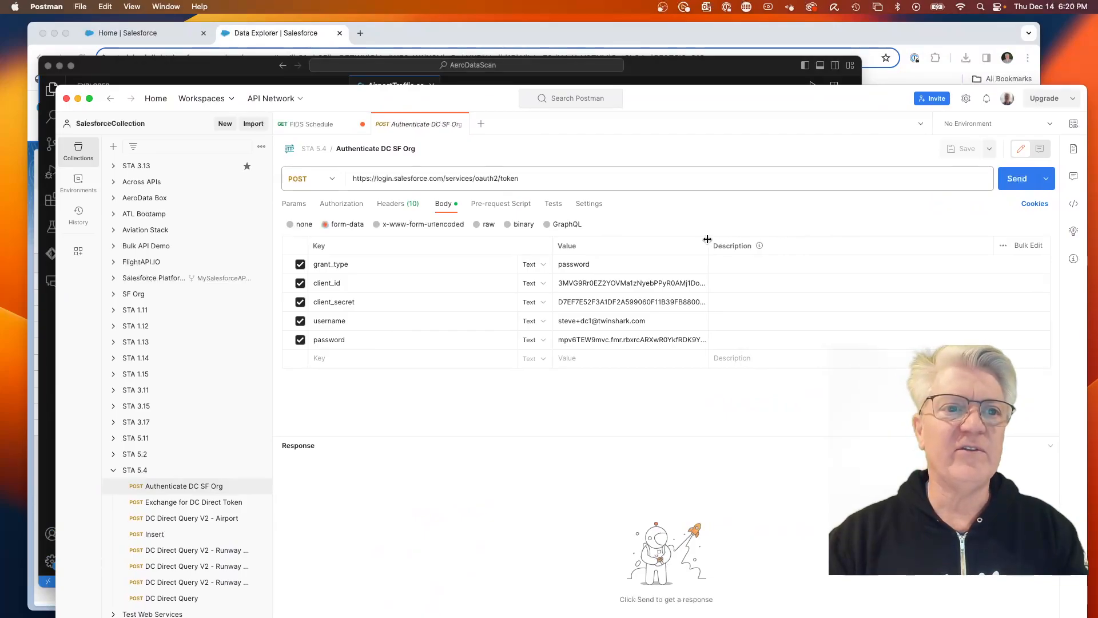
left_click(1016, 178)
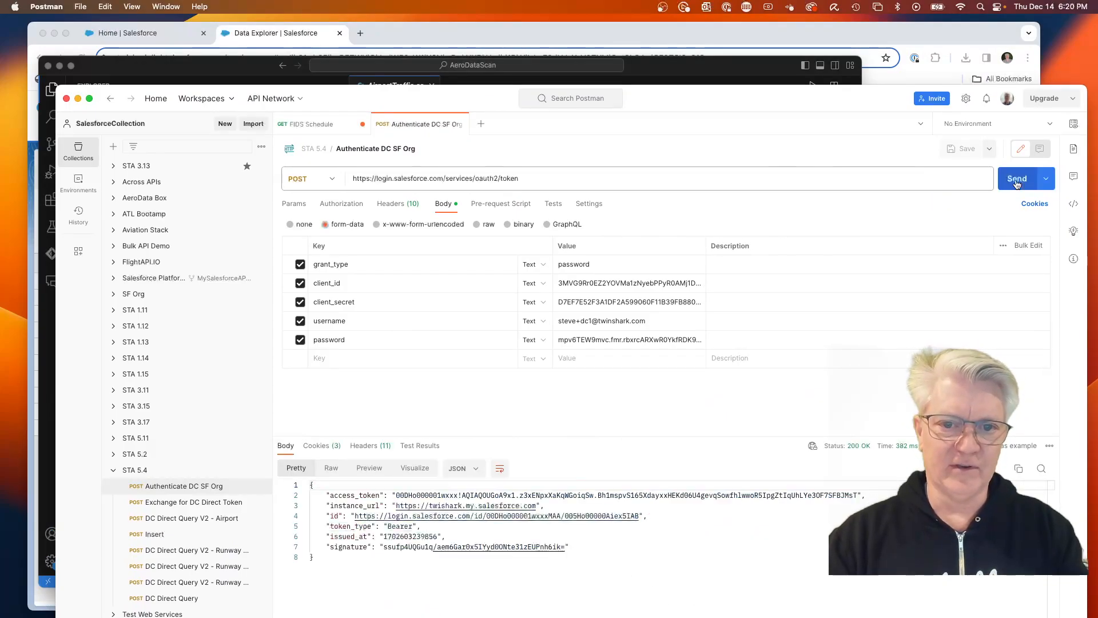